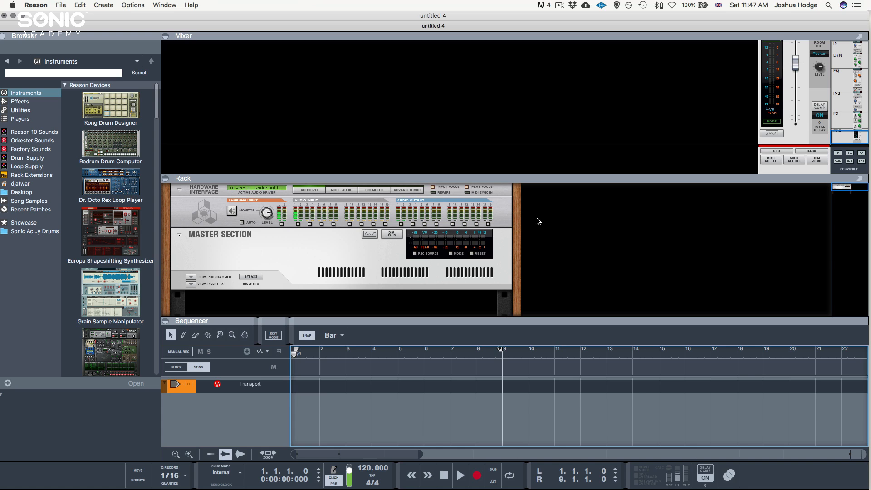
pyautogui.moveTo(151, 13)
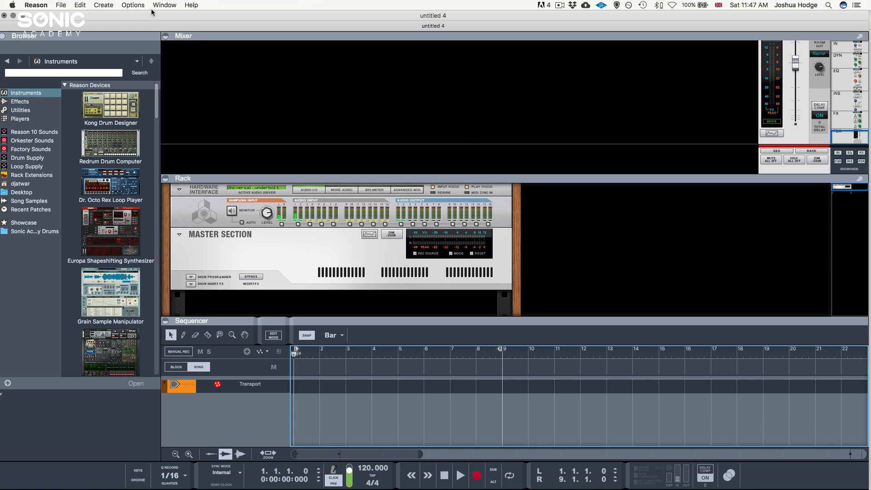
pyautogui.moveTo(13, 4)
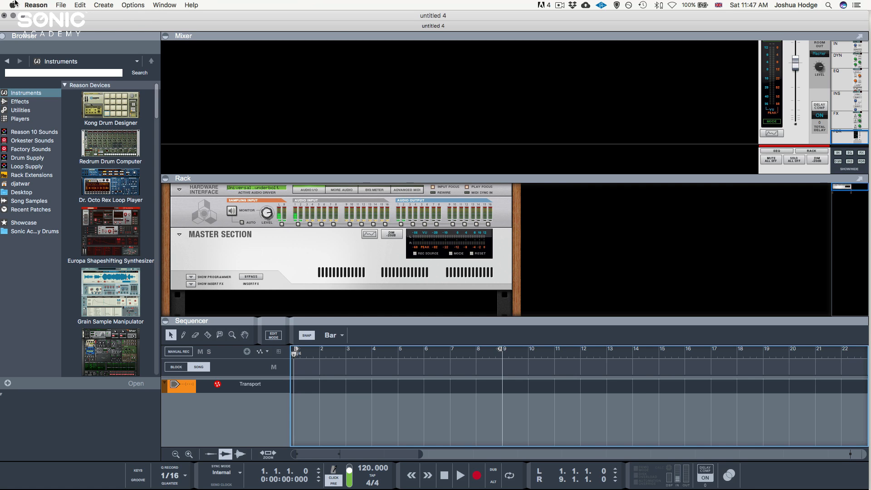
# Open the system keyboard settings so F1, F2, etc. act as standard function keys.
pyautogui.click(11, 5)
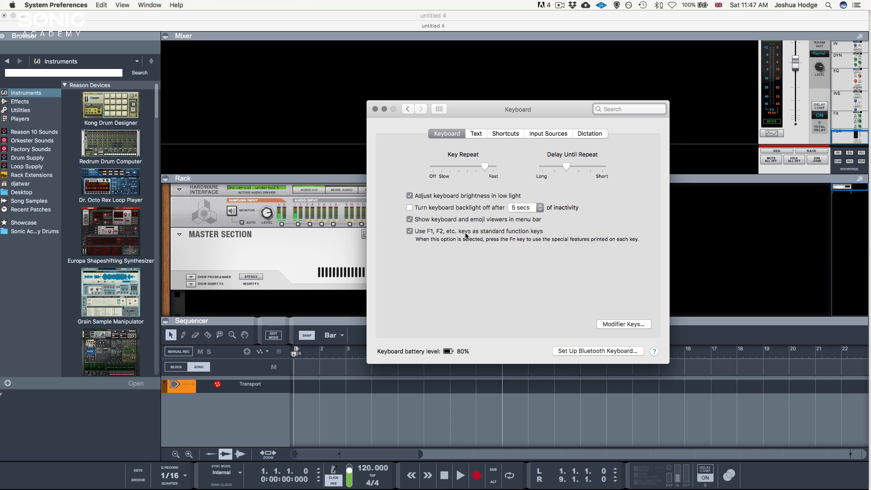
pyautogui.moveTo(536, 234)
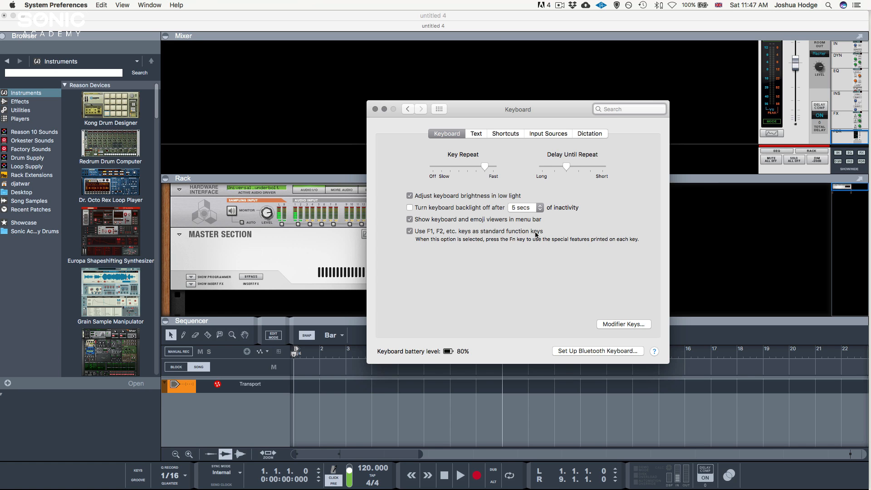
pyautogui.moveTo(383, 113)
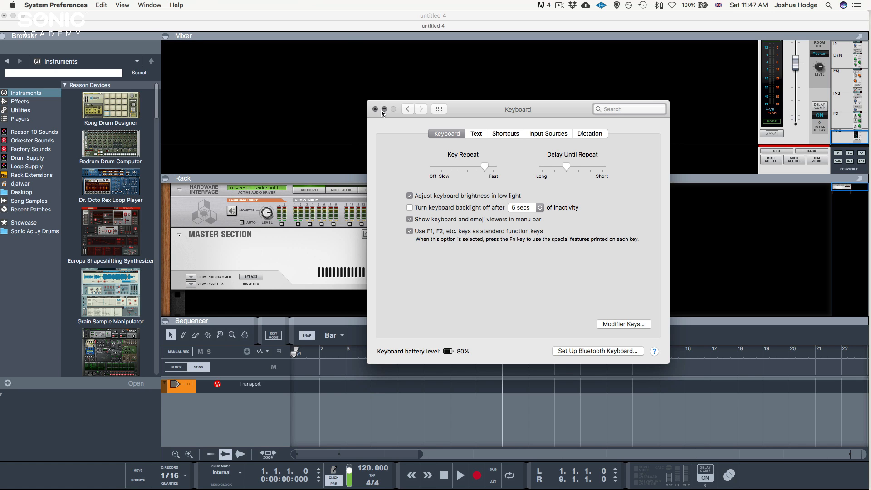
# Close System Preferences and browse Instruments, selecting Redrum and then the NN-XT Advanced Sampler.
pyautogui.click(375, 109)
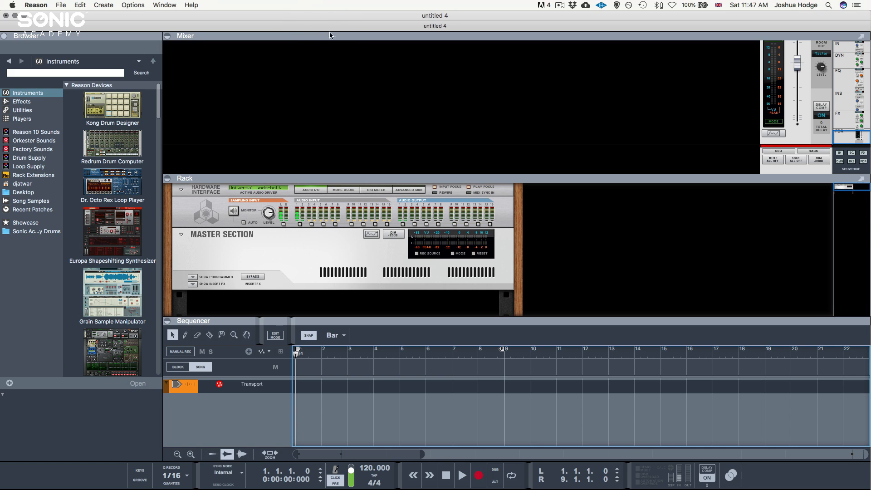
pyautogui.moveTo(336, 42)
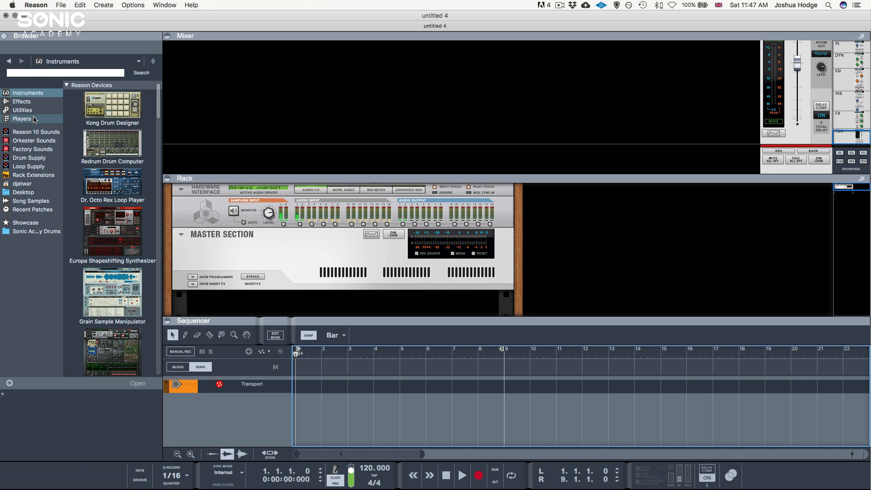
pyautogui.click(112, 144)
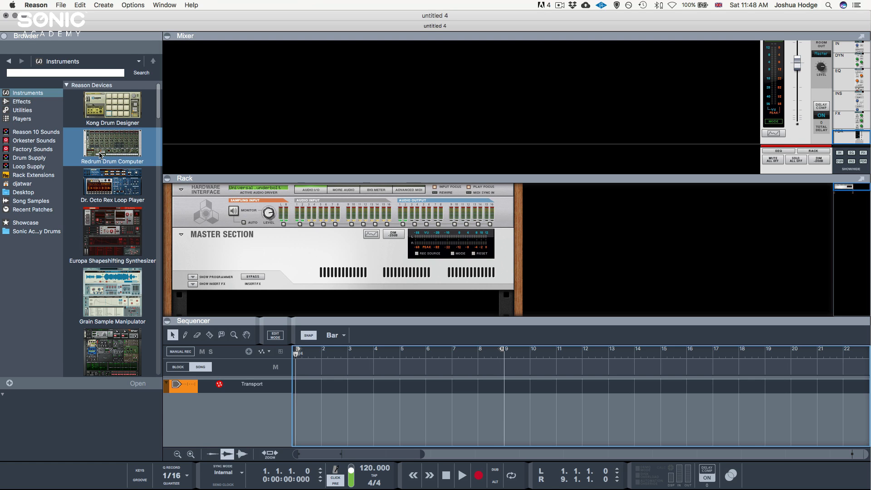
pyautogui.click(22, 93)
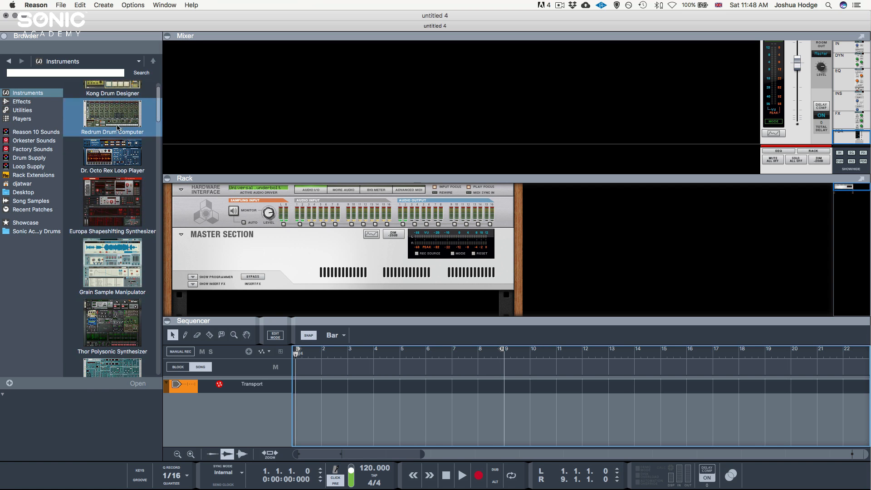
pyautogui.scroll(-3)
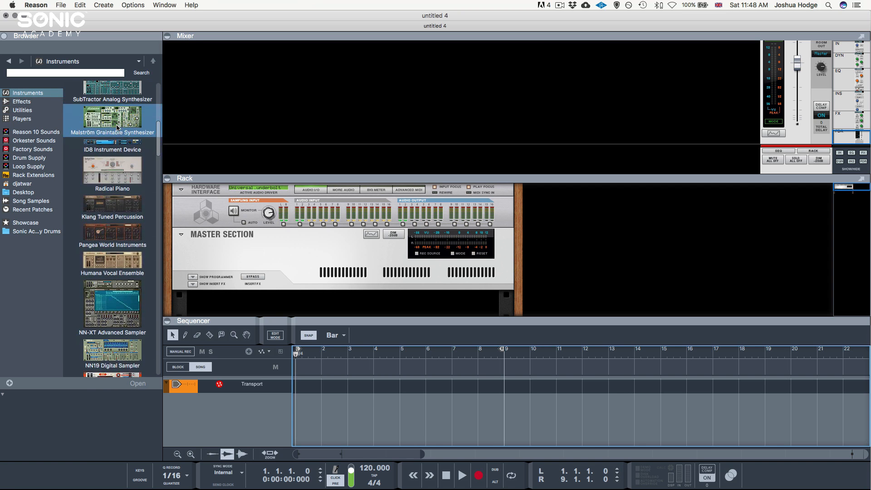
pyautogui.scroll(-3)
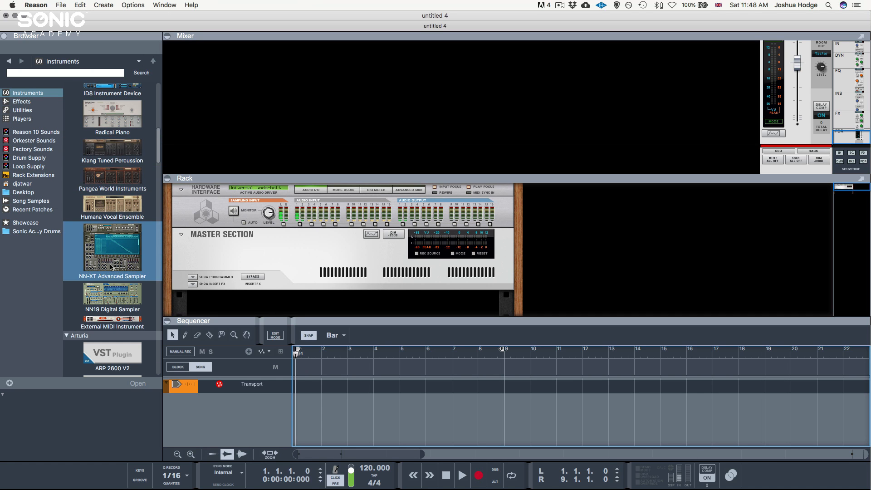
pyautogui.click(107, 149)
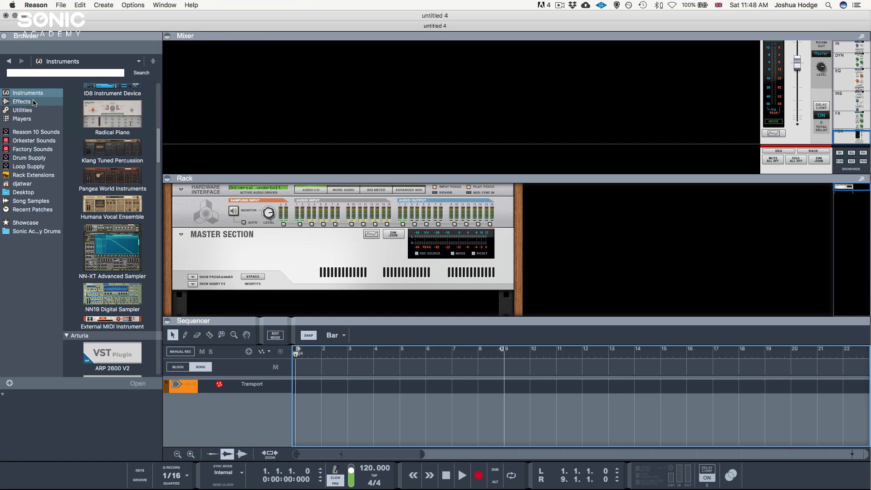
# Browse Effects (Pulveriser Demolition), Utilities (Pulsar Dual LFO) and Players (Note Echo).
pyautogui.click(20, 102)
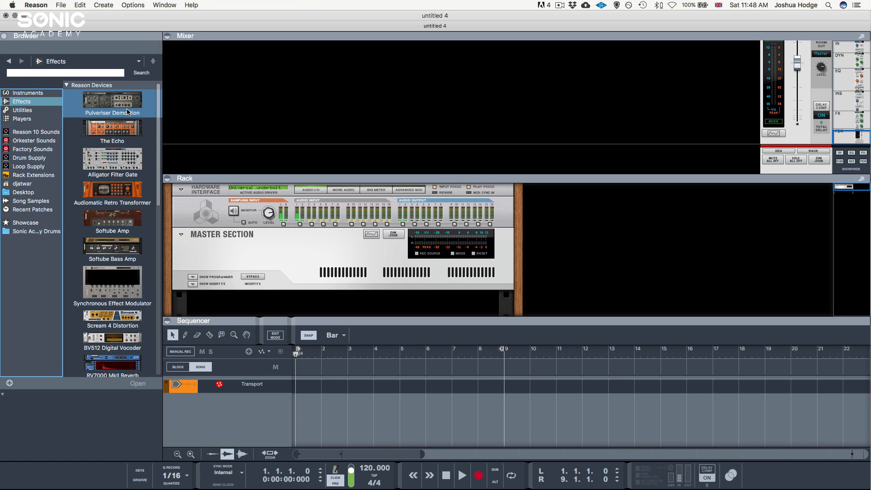
pyautogui.click(112, 129)
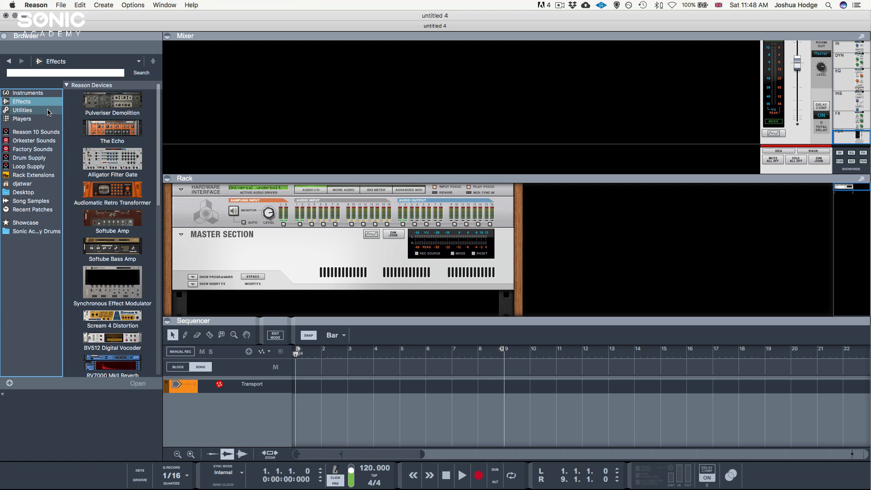
pyautogui.click(21, 111)
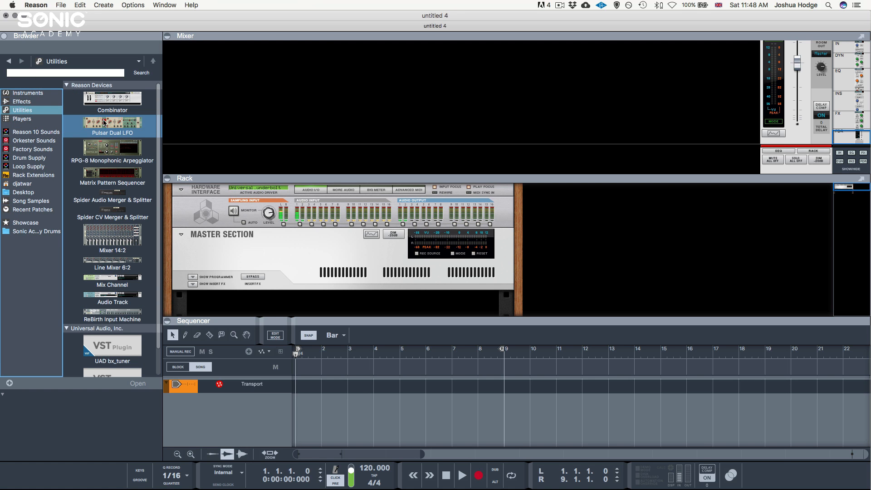
pyautogui.click(118, 147)
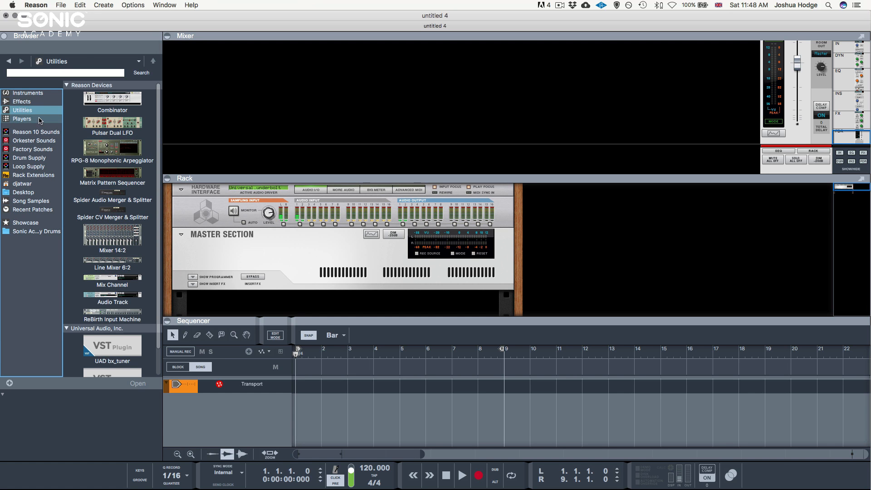
pyautogui.click(22, 119)
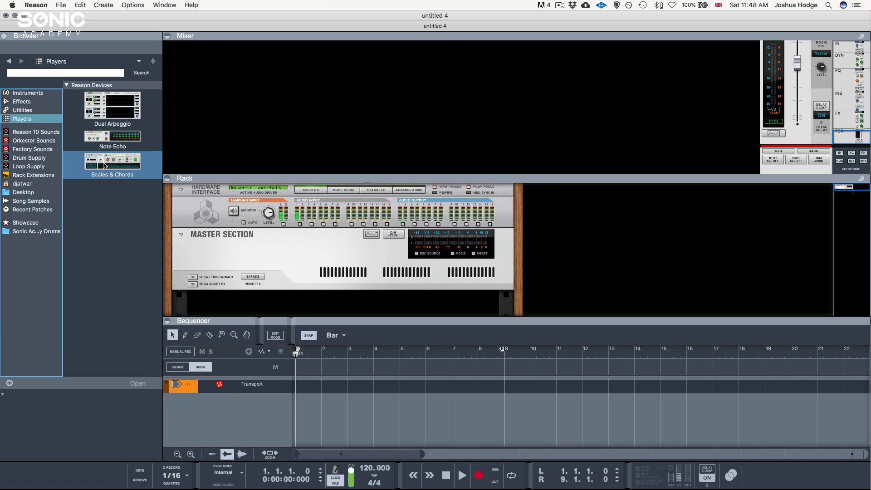
pyautogui.moveTo(129, 161)
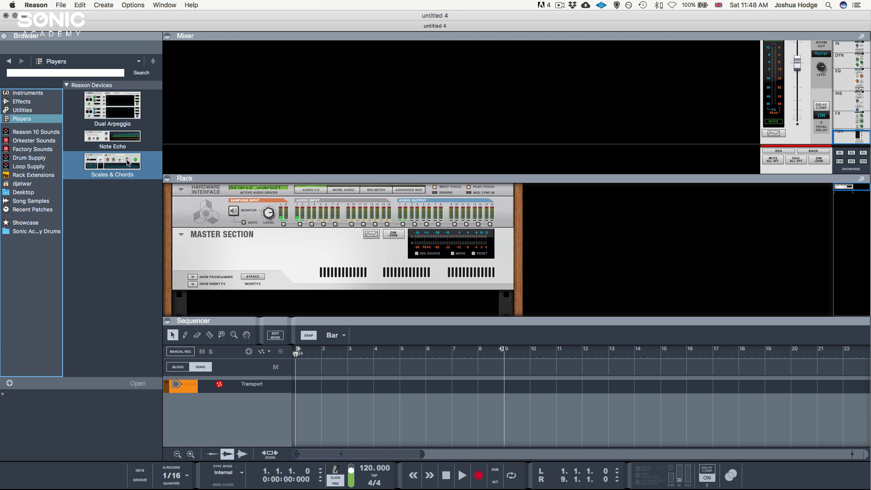
pyautogui.click(112, 137)
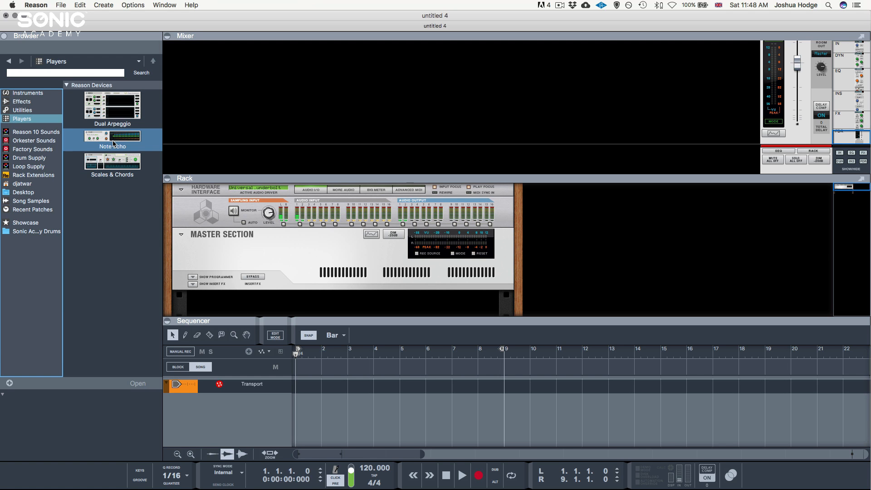
pyautogui.moveTo(75, 136)
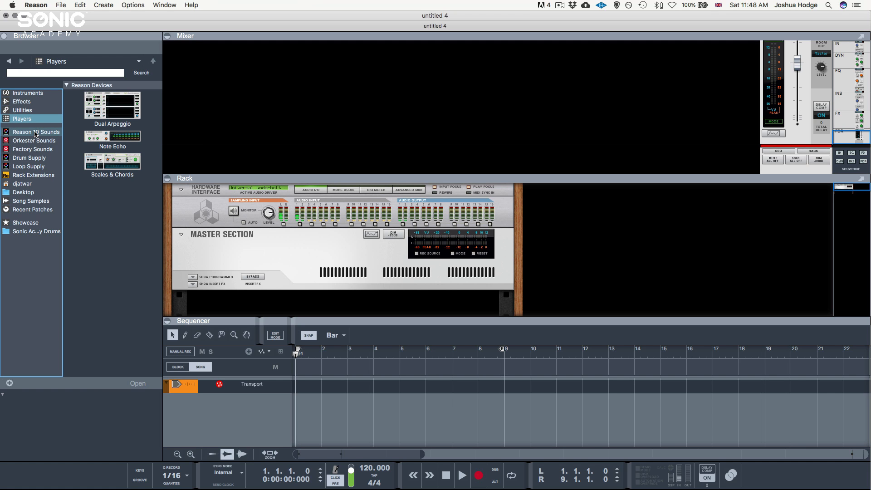
# Step through the Reason Patch Collection, Orkester Sound Bank and Reason Drum Supply folders.
pyautogui.click(34, 131)
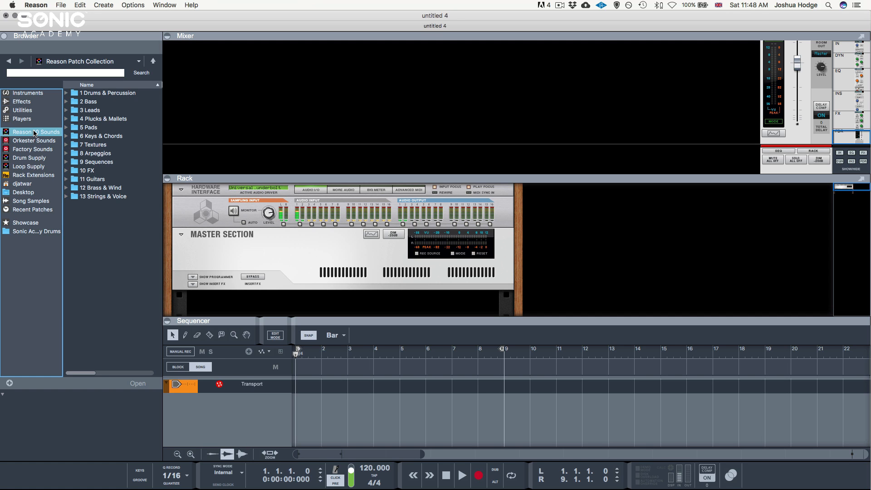
pyautogui.click(70, 93)
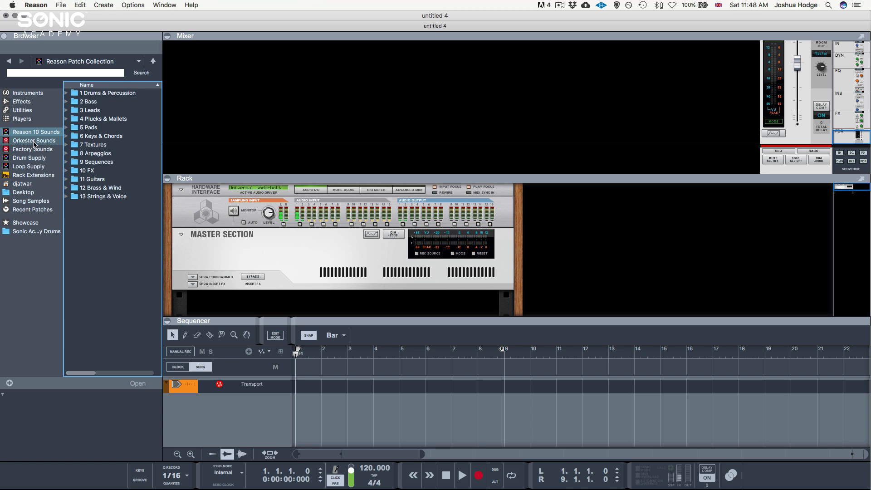
pyautogui.click(32, 140)
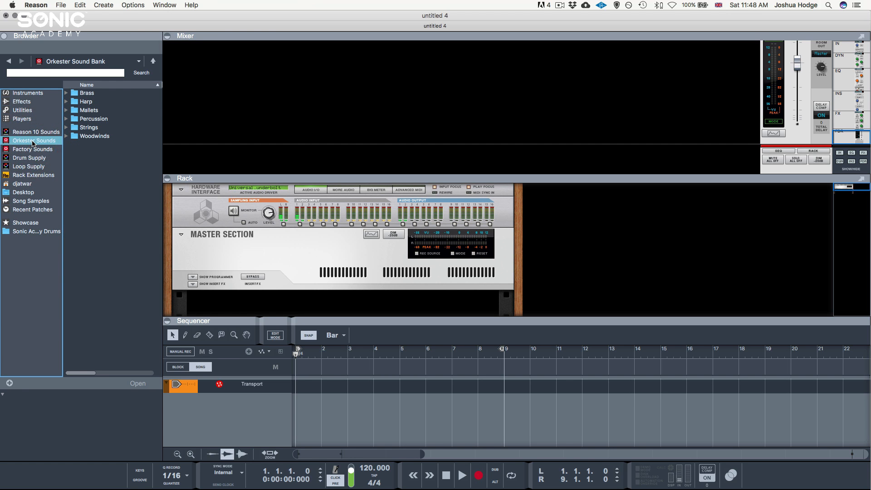
pyautogui.click(28, 157)
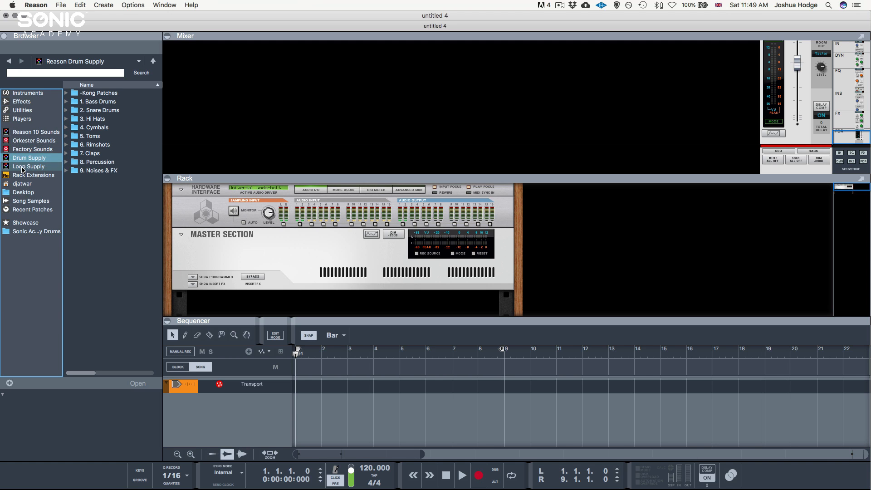
pyautogui.click(33, 175)
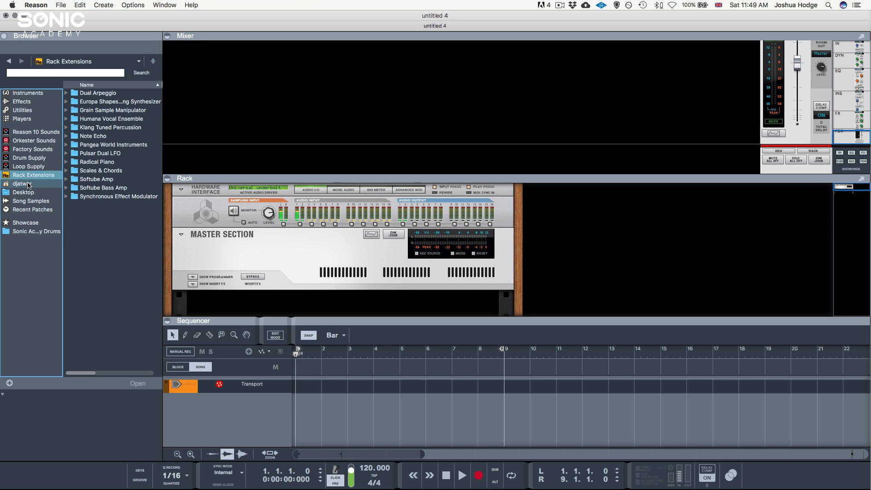
# Browse the home folder, Desktop, Song Samples and Recent Patches locations.
pyautogui.click(22, 184)
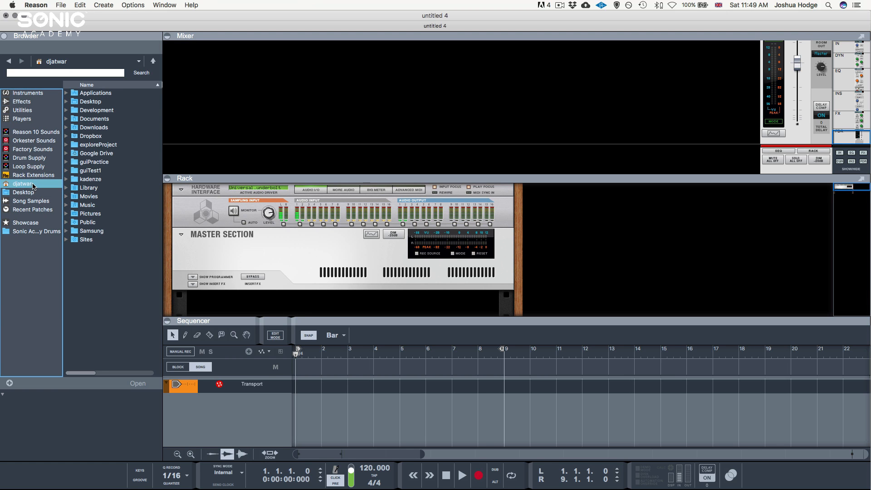
pyautogui.click(22, 192)
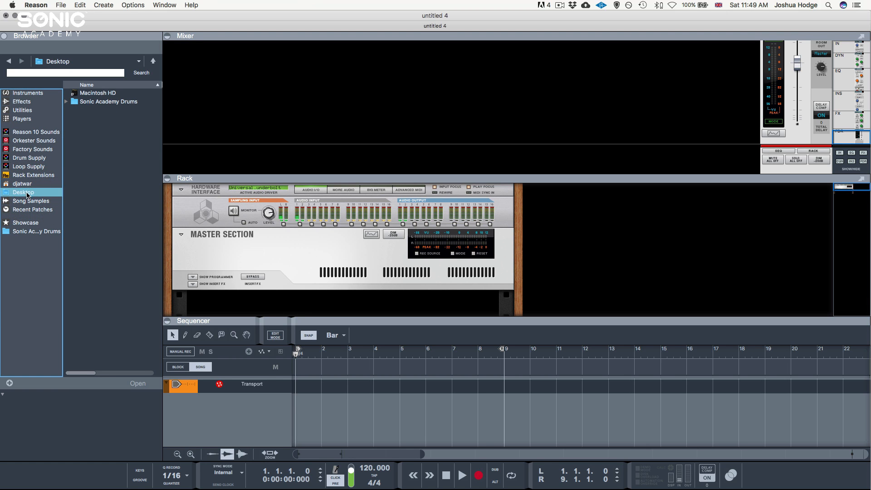
pyautogui.click(30, 200)
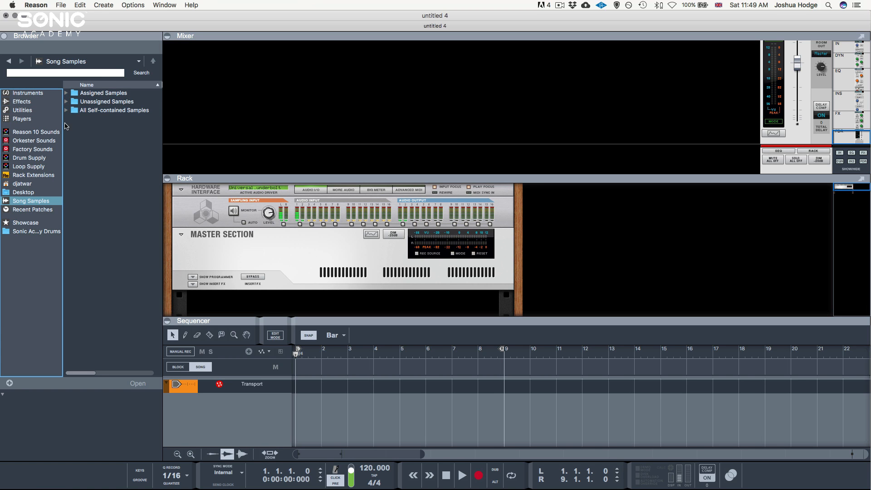
pyautogui.click(32, 210)
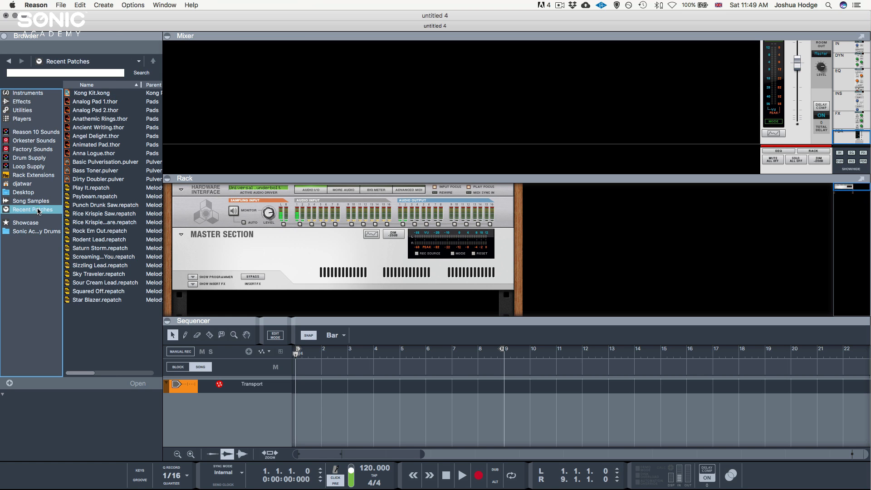
pyautogui.click(98, 273)
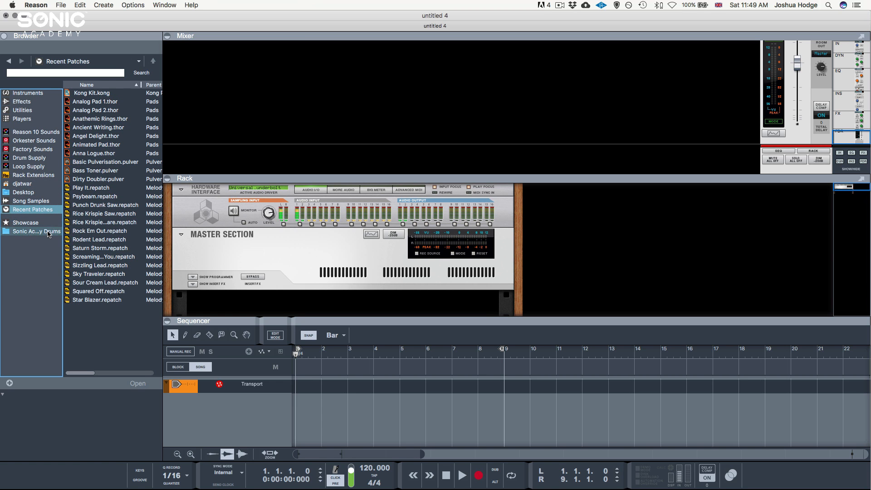
# Open the Sonic Academy Drums location and preview Clap 1.wav and Clap Rev.wav.
pyautogui.click(36, 231)
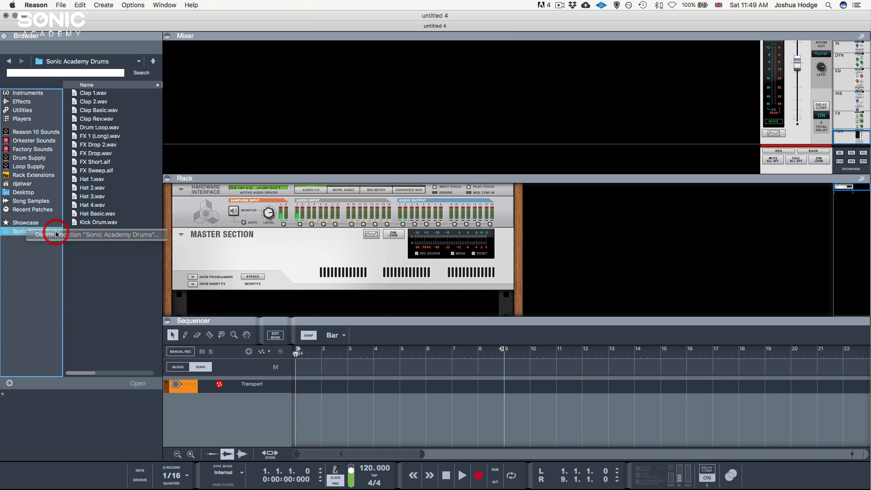
pyautogui.click(25, 222)
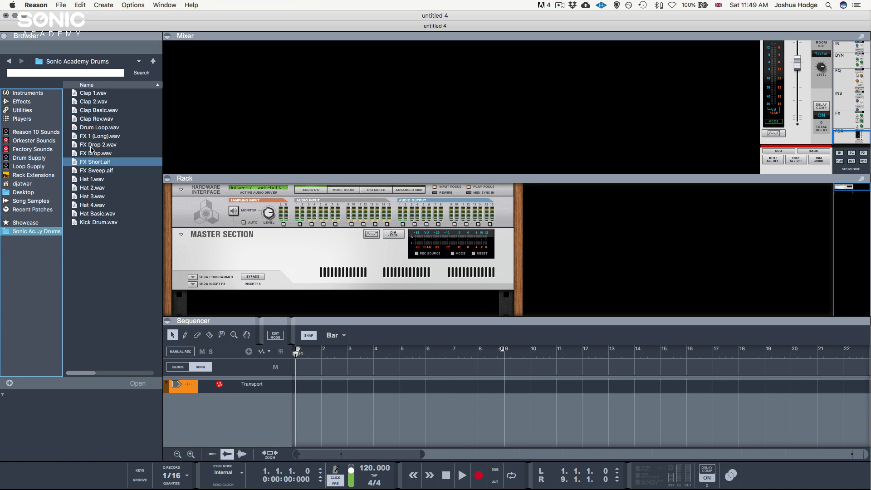
pyautogui.click(91, 93)
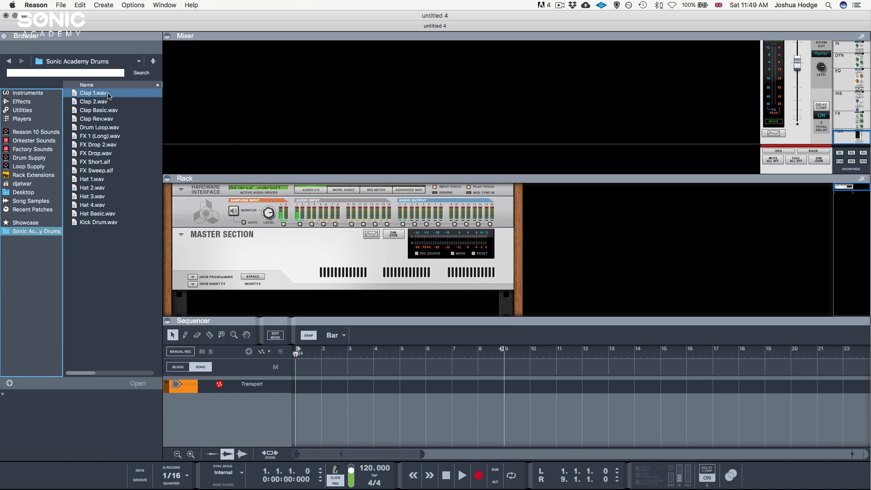
pyautogui.click(94, 93)
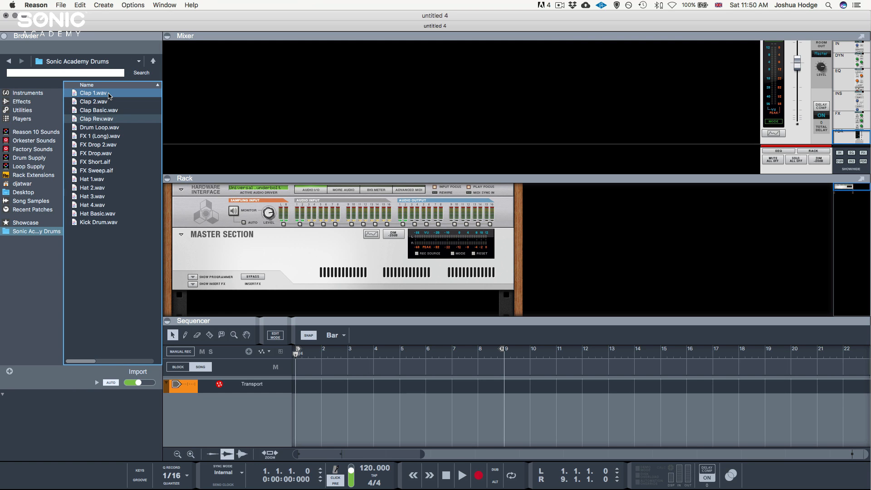
# Collapse and restore the mixer area, ending with only the Mixer shown in the main window.
pyautogui.click(92, 119)
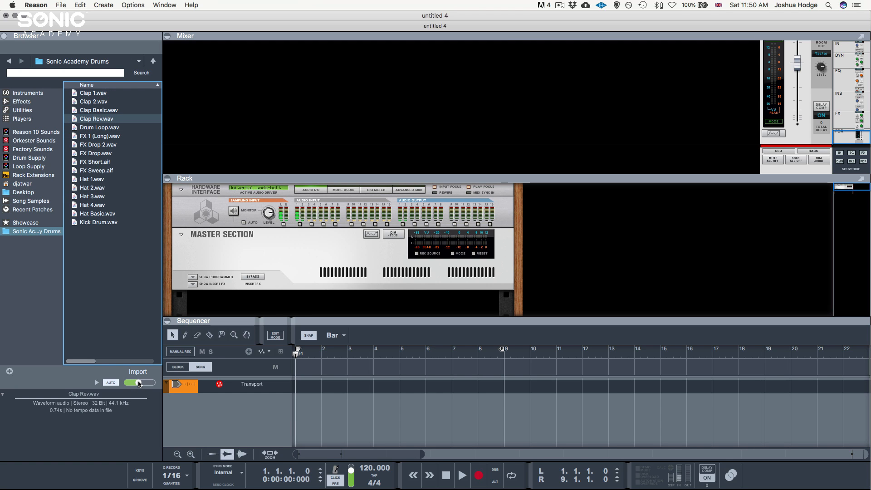
pyautogui.moveTo(138, 382)
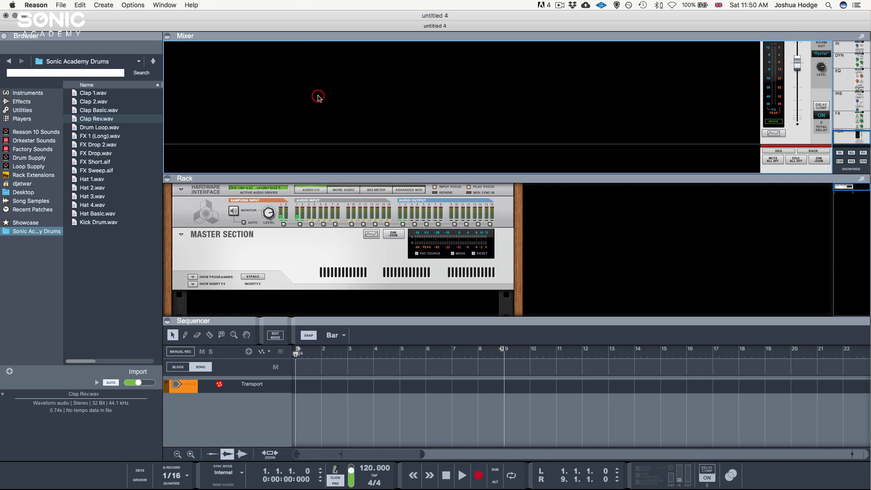
pyautogui.moveTo(399, 95)
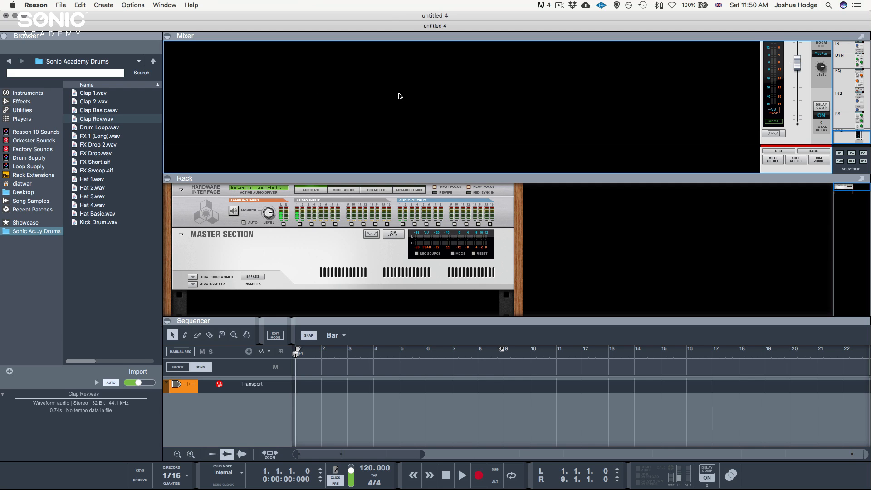
pyautogui.moveTo(527, 80)
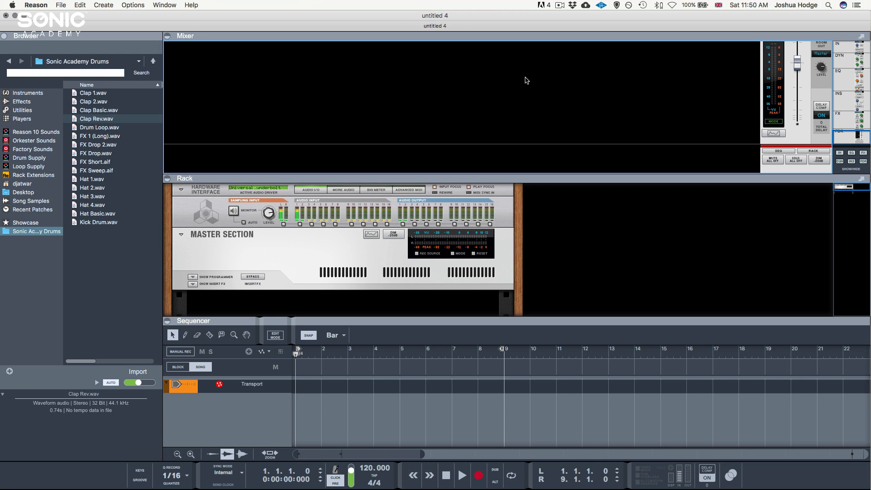
pyautogui.moveTo(552, 77)
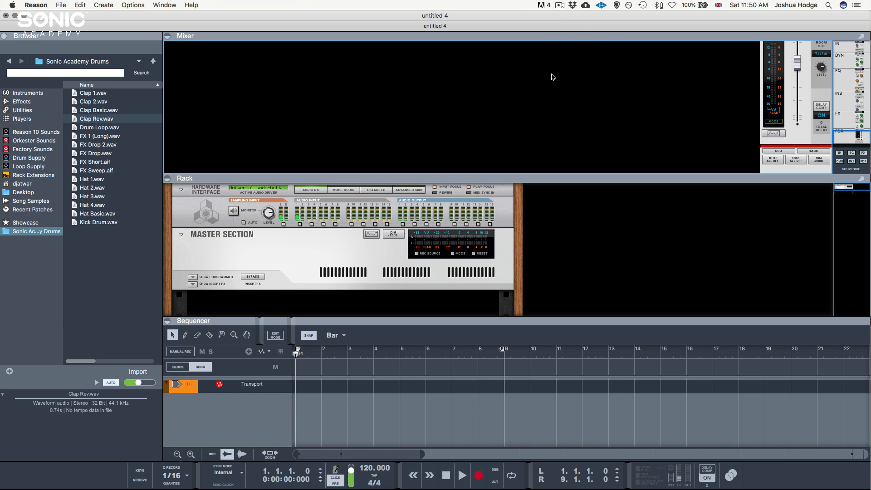
pyautogui.moveTo(585, 39)
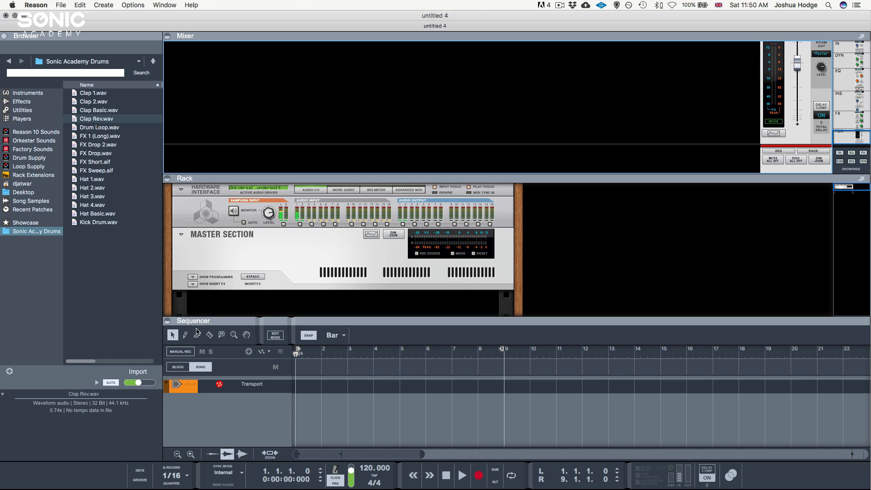
pyautogui.moveTo(376, 321)
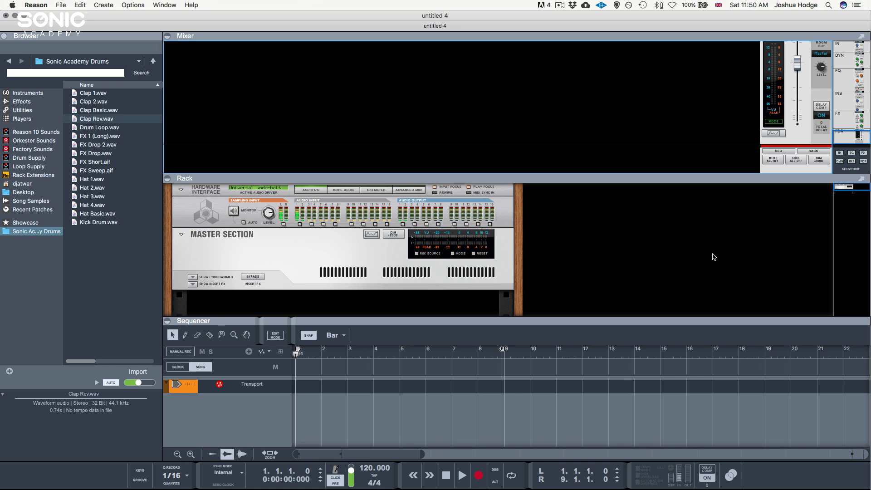
pyautogui.moveTo(758, 98)
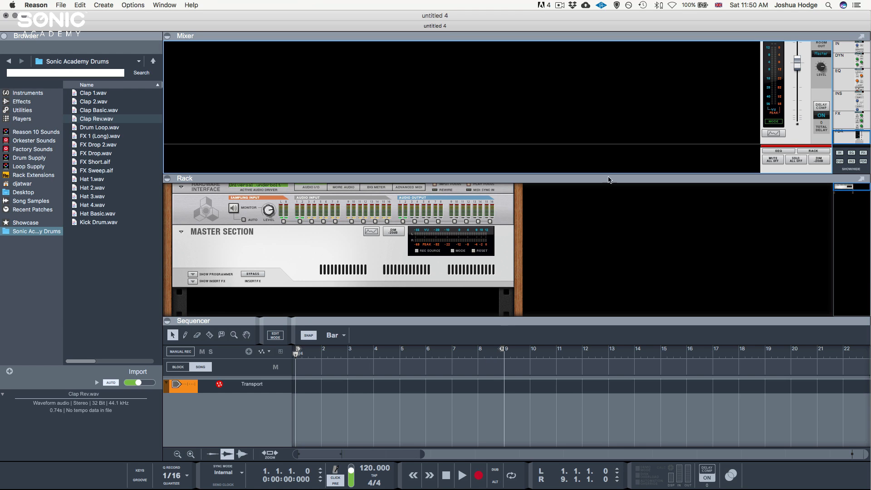
pyautogui.moveTo(617, 131)
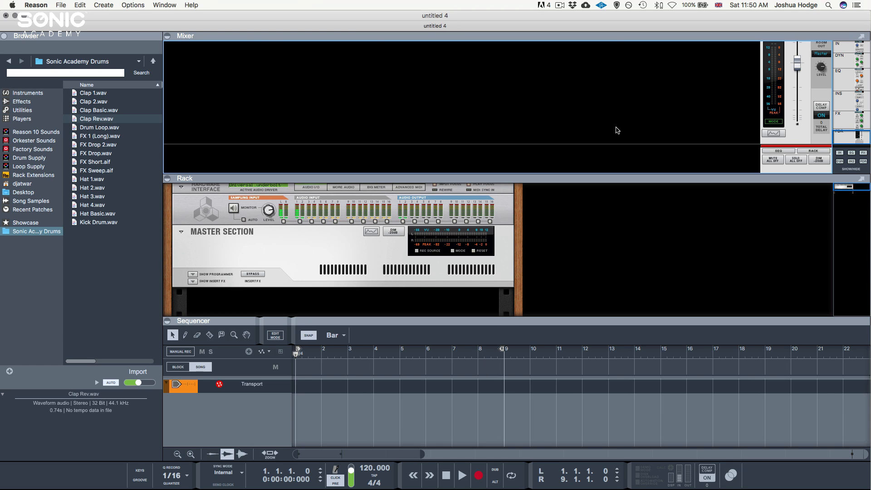
pyautogui.moveTo(168, 41)
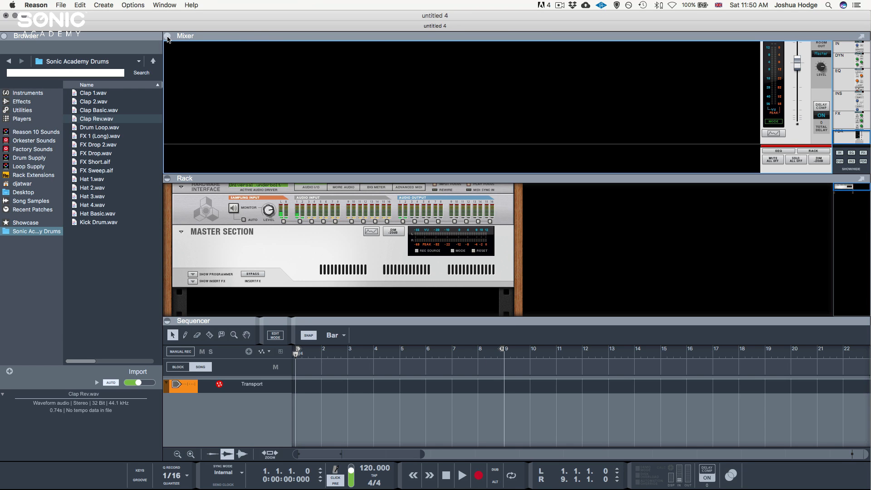
pyautogui.click(171, 36)
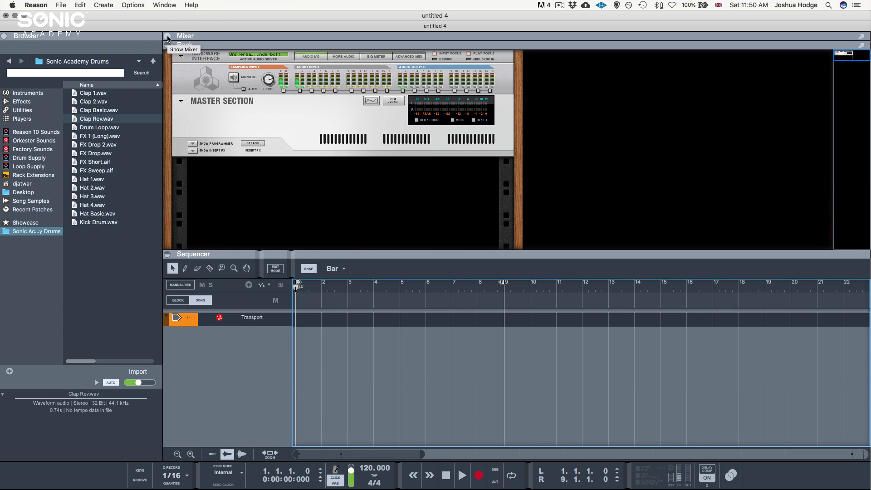
pyautogui.click(169, 37)
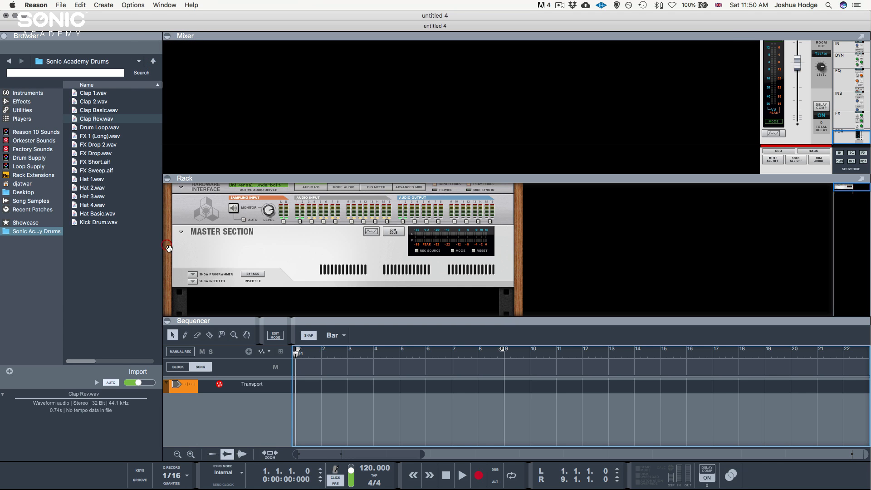
pyautogui.moveTo(645, 108)
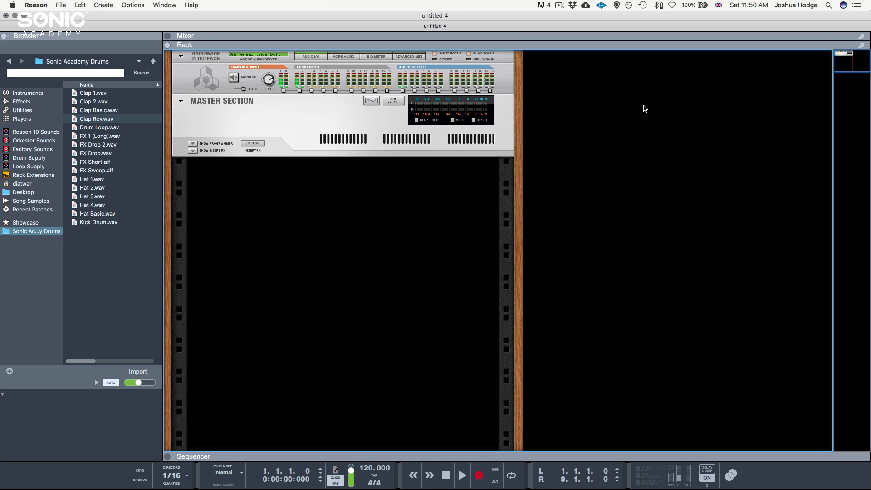
pyautogui.click(93, 119)
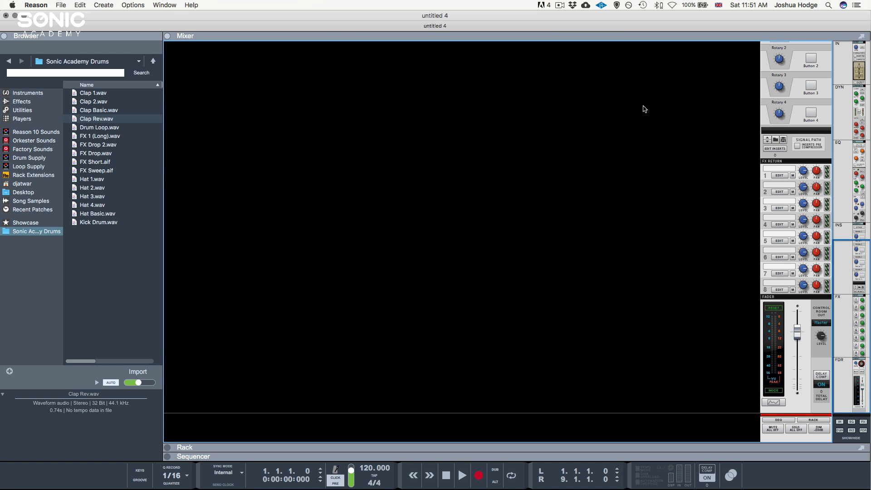
pyautogui.moveTo(810, 33)
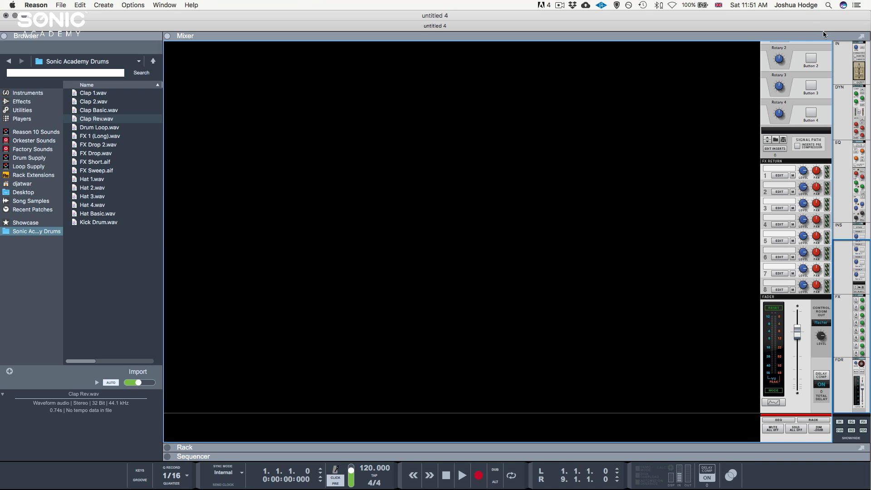
pyautogui.moveTo(863, 36)
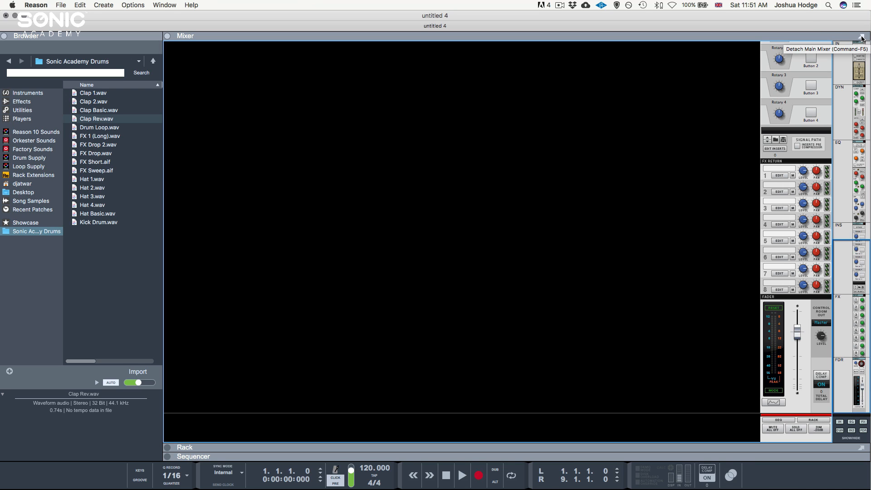
# Detach the mixer into its own separate full-screen window.
pyautogui.click(861, 32)
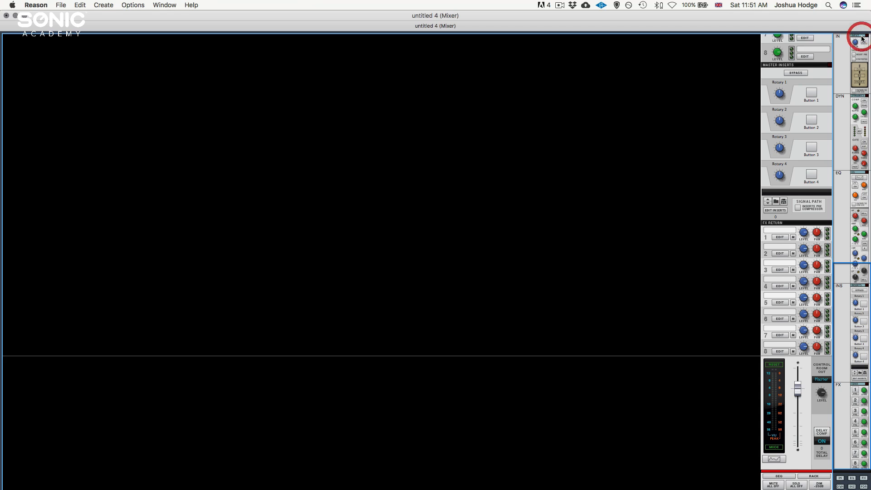
pyautogui.moveTo(477, 52)
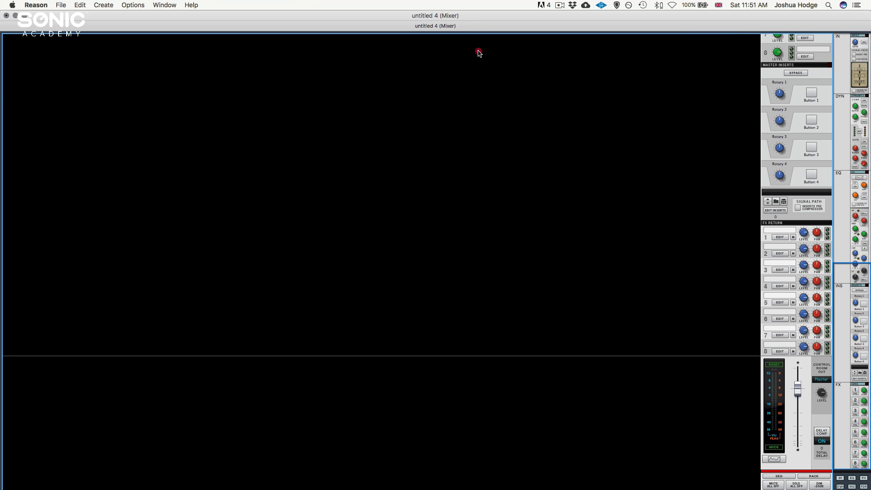
pyautogui.moveTo(507, 94)
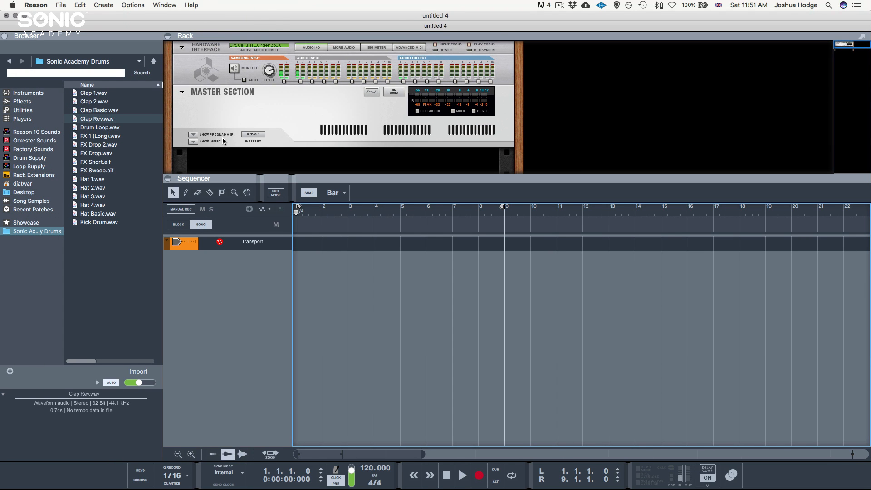
pyautogui.moveTo(675, 68)
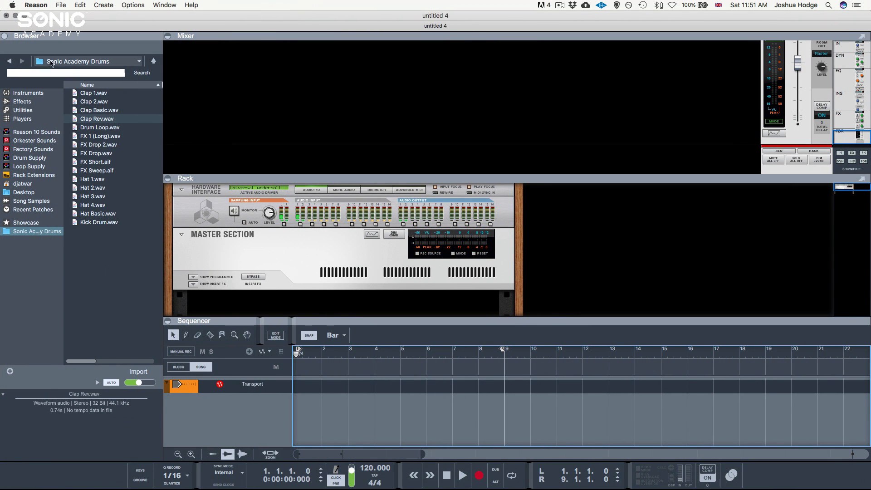
pyautogui.moveTo(295, 160)
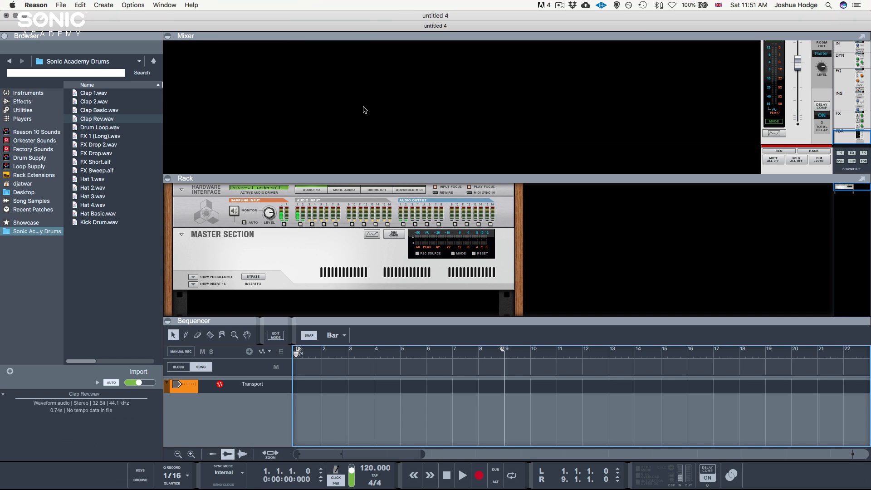
pyautogui.moveTo(394, 20)
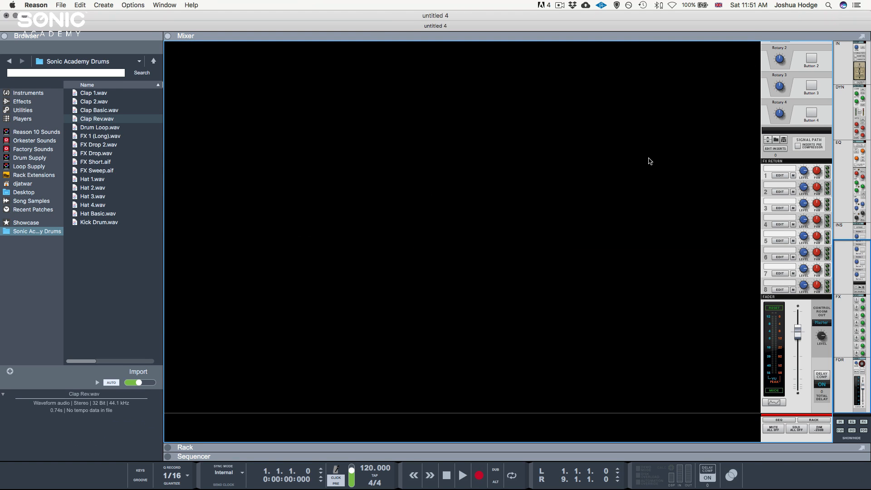
pyautogui.moveTo(645, 245)
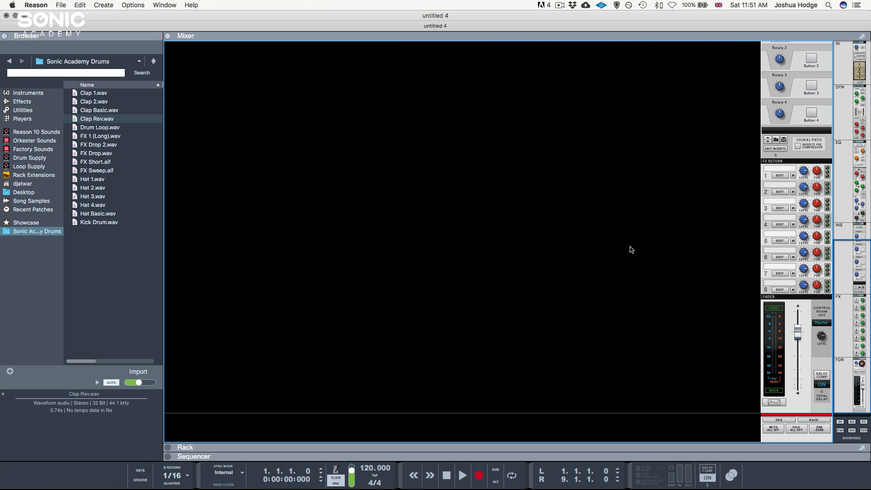
pyautogui.moveTo(736, 112)
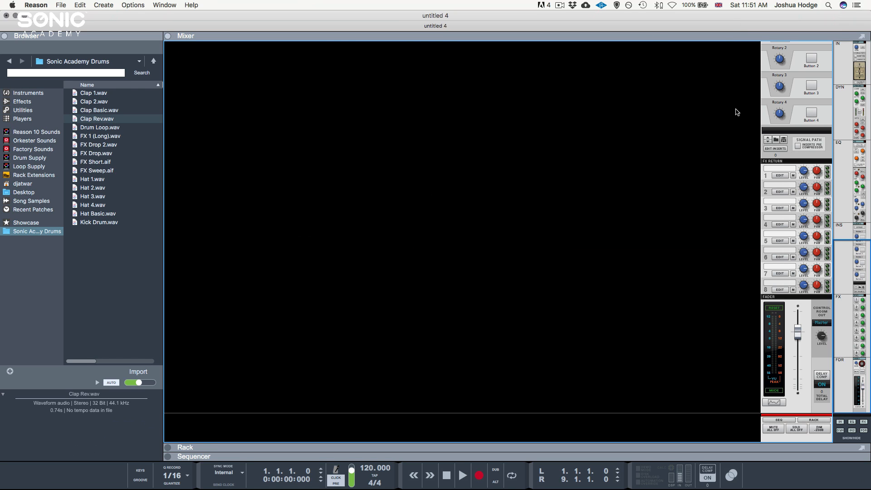
pyautogui.moveTo(662, 78)
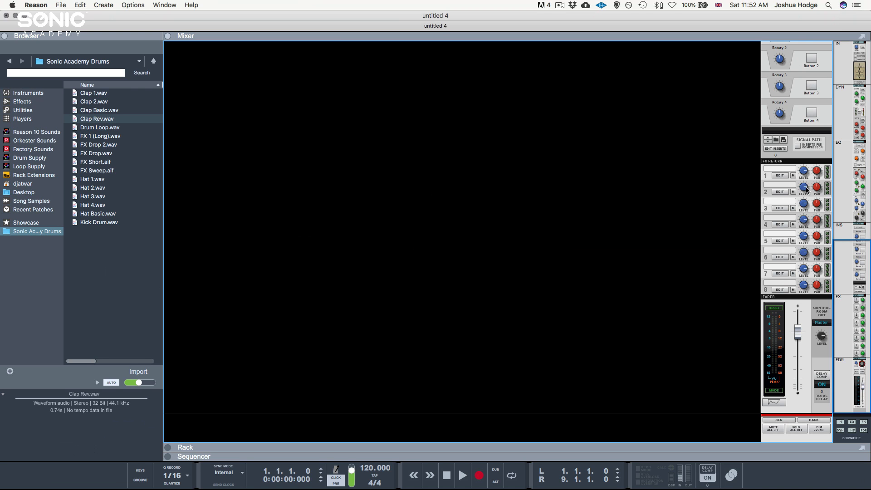
pyautogui.moveTo(812, 320)
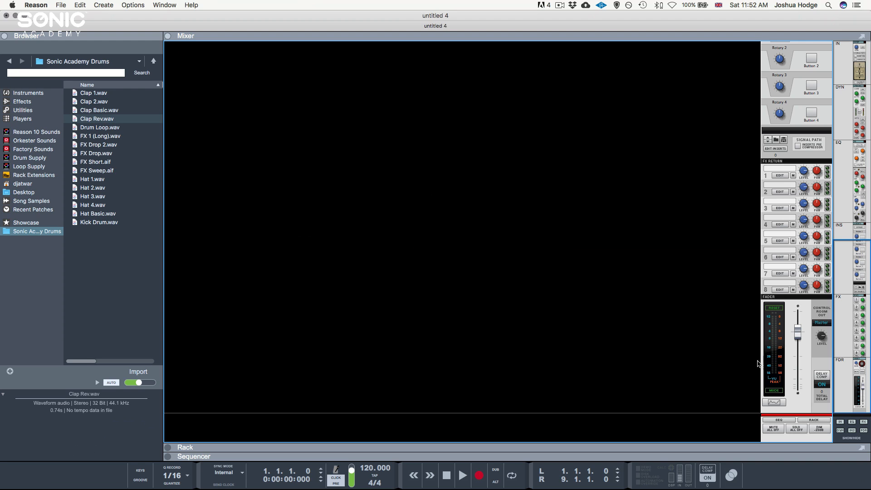
pyautogui.moveTo(821, 357)
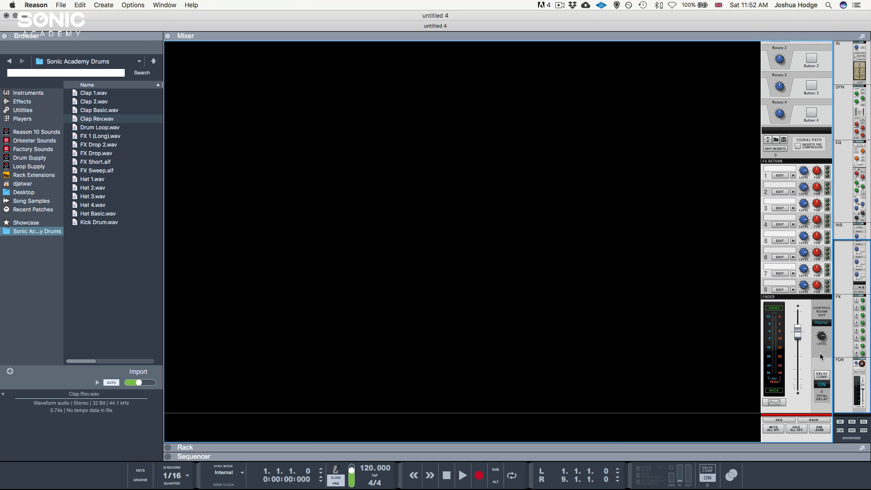
pyautogui.moveTo(715, 363)
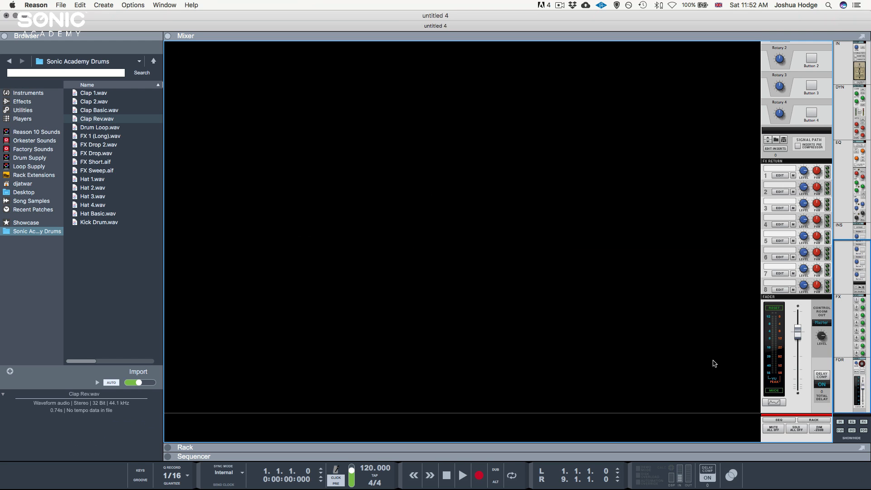
pyautogui.moveTo(772, 370)
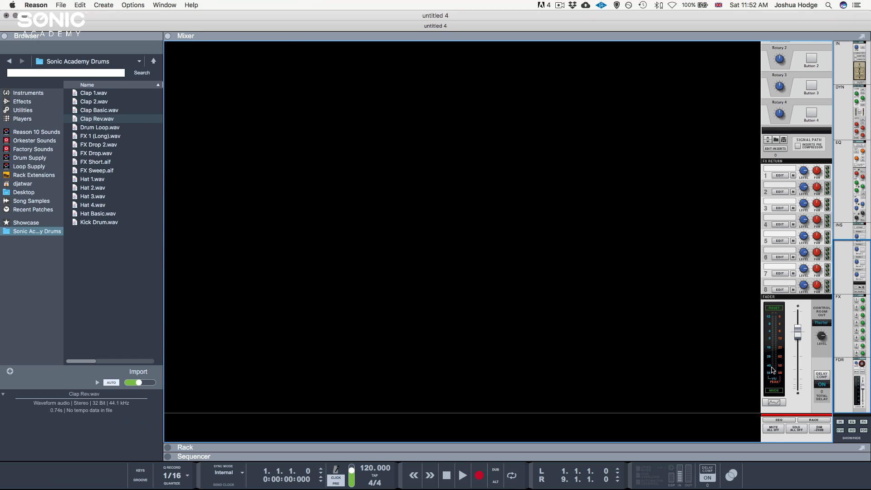
pyautogui.moveTo(774, 317)
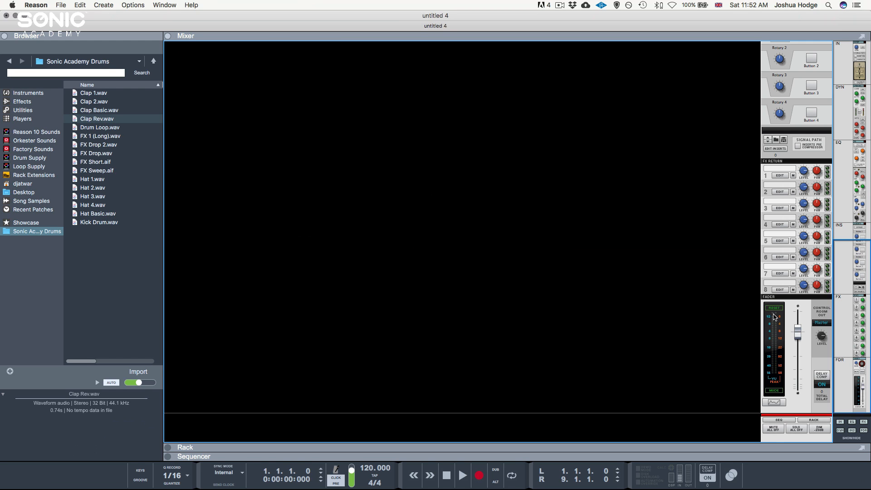
pyautogui.moveTo(776, 317)
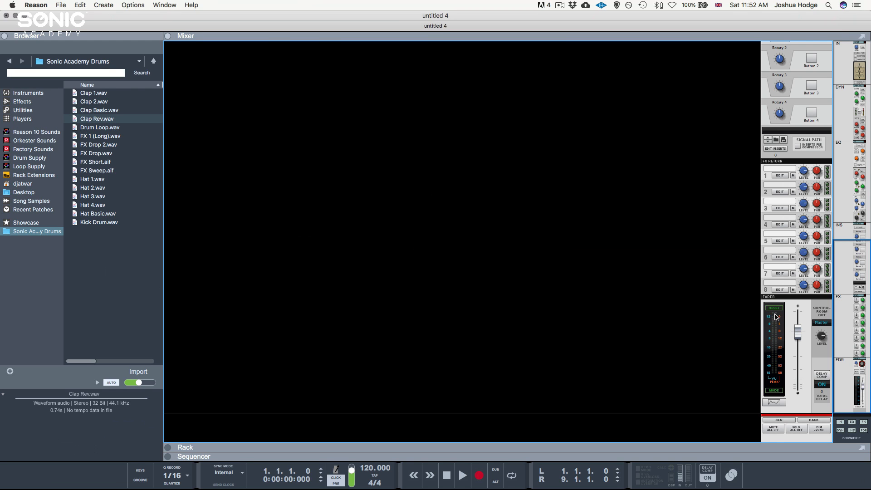
pyautogui.moveTo(773, 317)
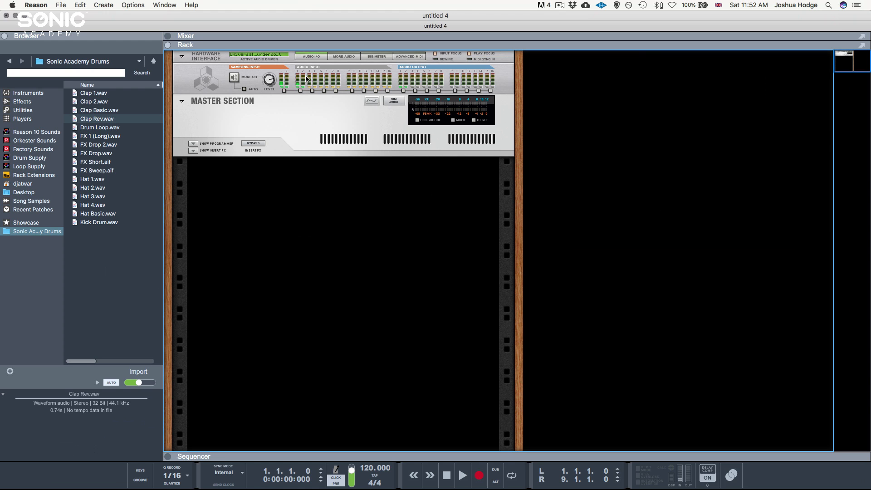
pyautogui.moveTo(46, 96)
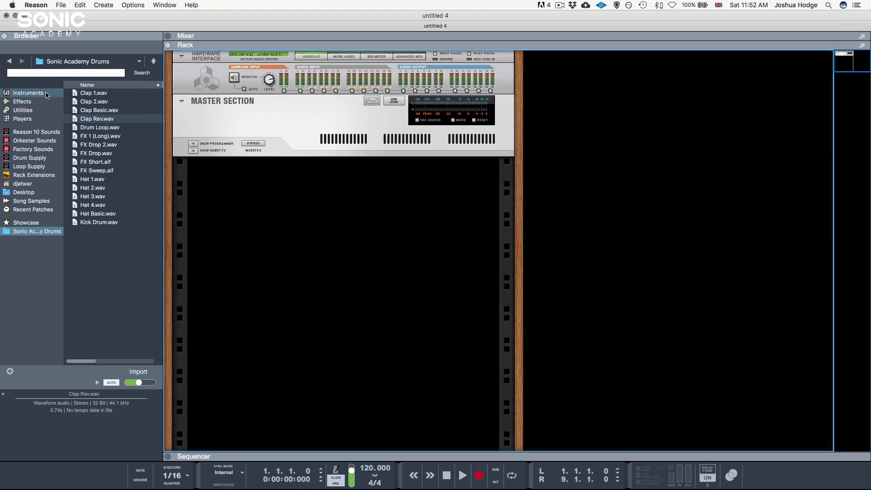
# Create a Kong Drum Designer in the rack from the Instruments list.
pyautogui.click(24, 93)
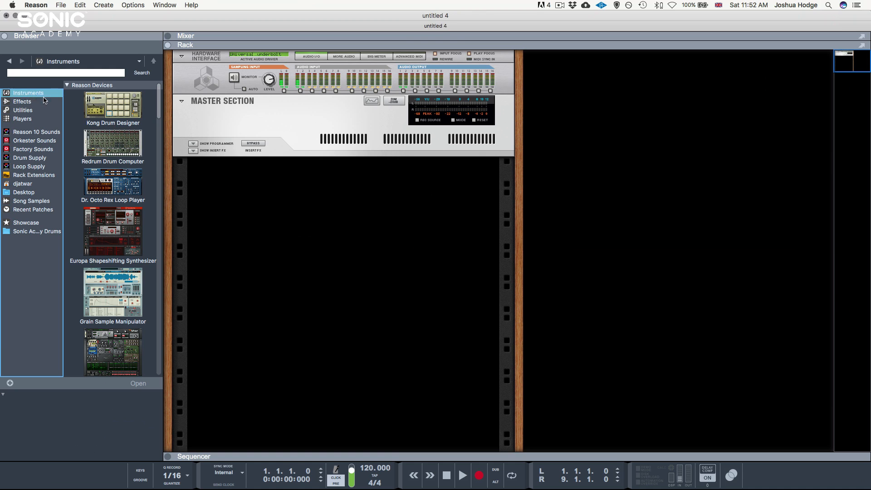
pyautogui.click(112, 107)
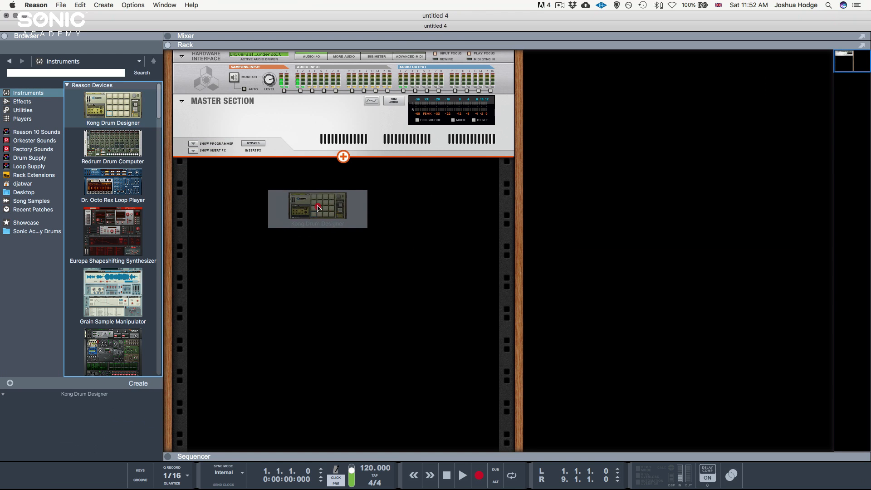
pyautogui.doubleClick(317, 208)
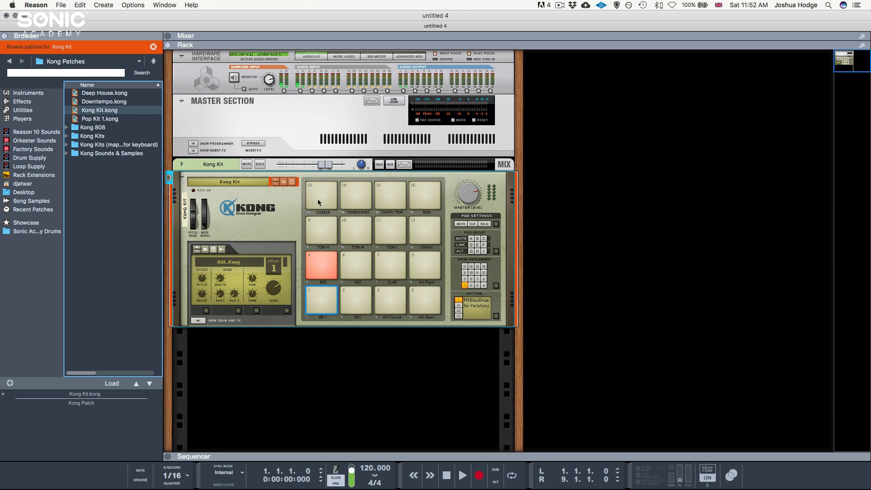
pyautogui.moveTo(254, 212)
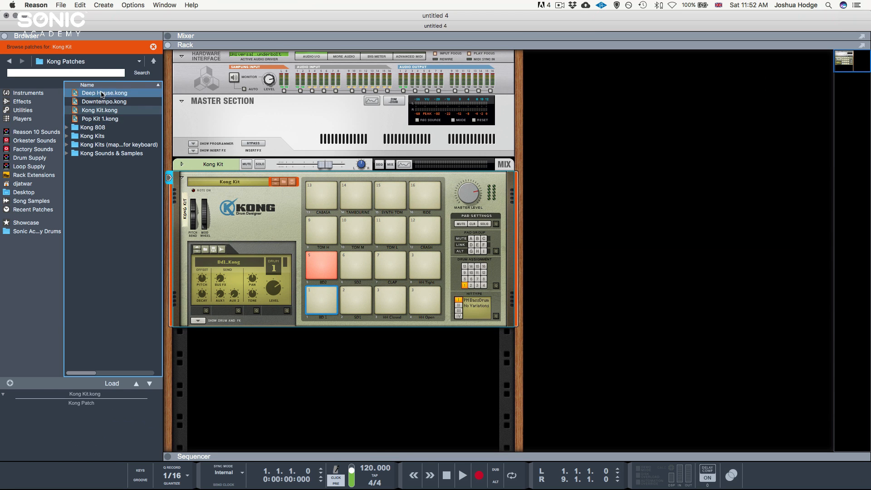
# Load the Deep House kit into Kong and audition the kick and clap pads.
pyautogui.click(100, 93)
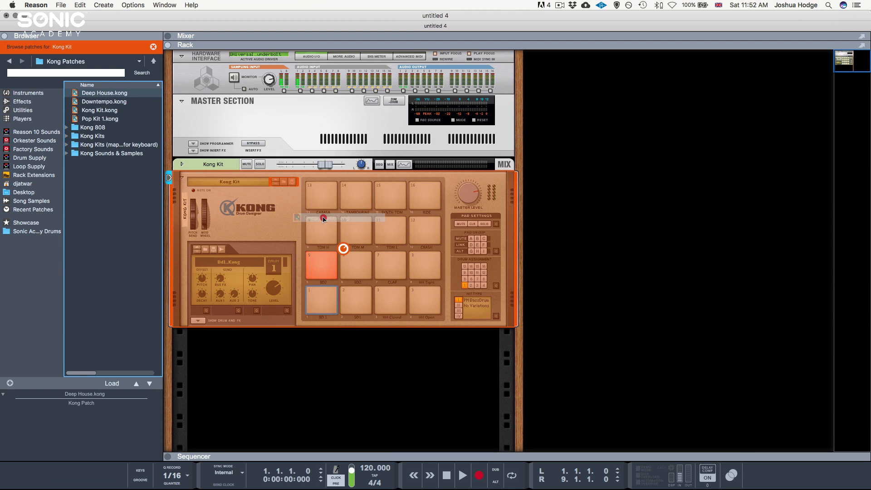
pyautogui.doubleClick(84, 92)
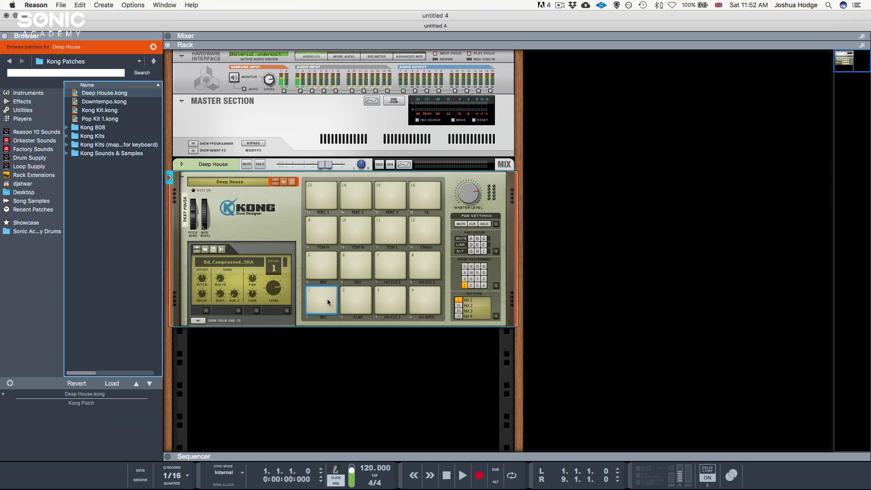
pyautogui.click(356, 300)
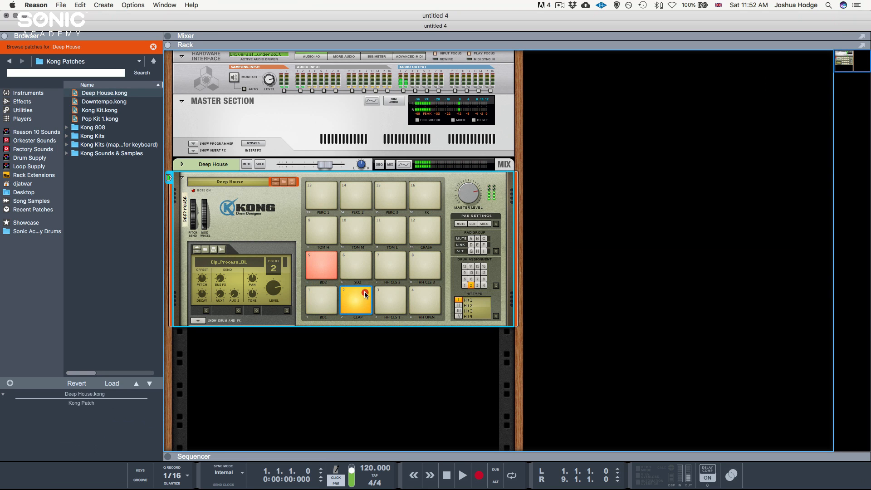
pyautogui.click(322, 299)
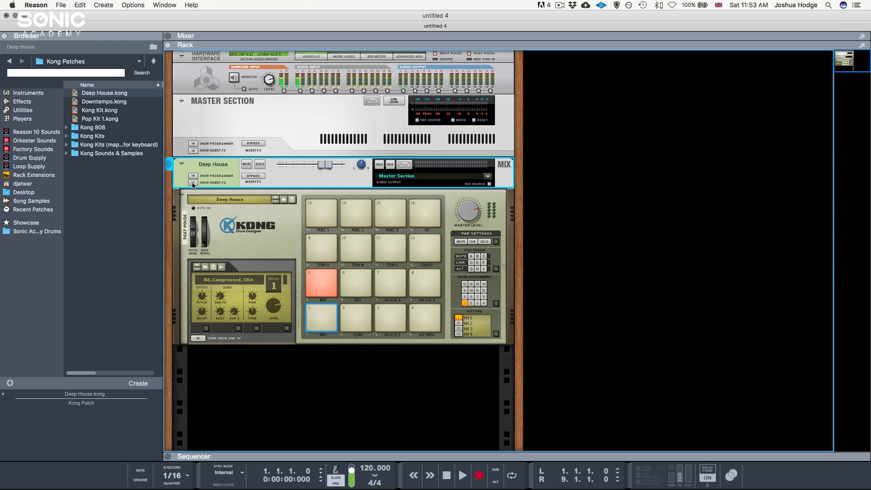
# Insert a Pulveriser on Kong with Colossal Guitar Fuzz and hear the kick through it.
pyautogui.click(192, 182)
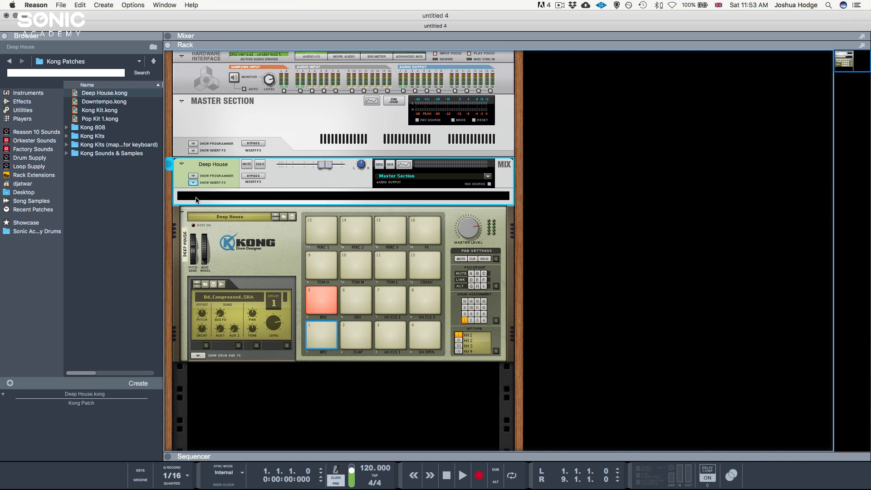
pyautogui.click(22, 102)
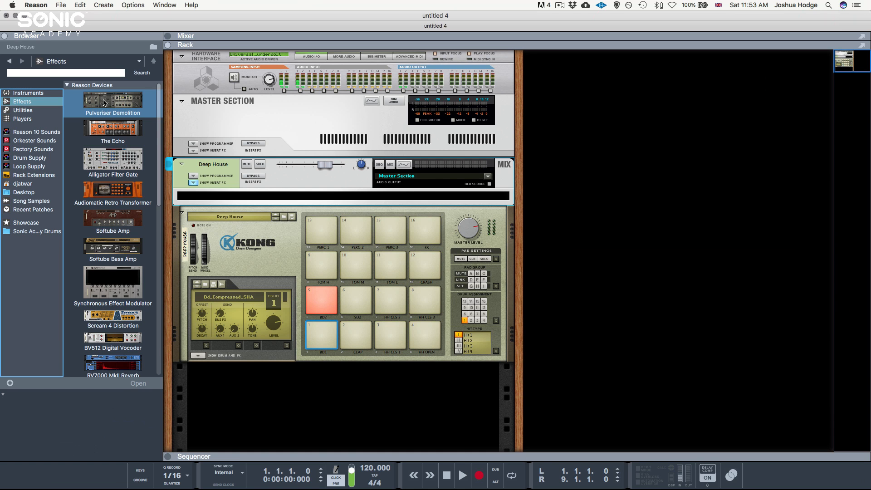
pyautogui.doubleClick(105, 102)
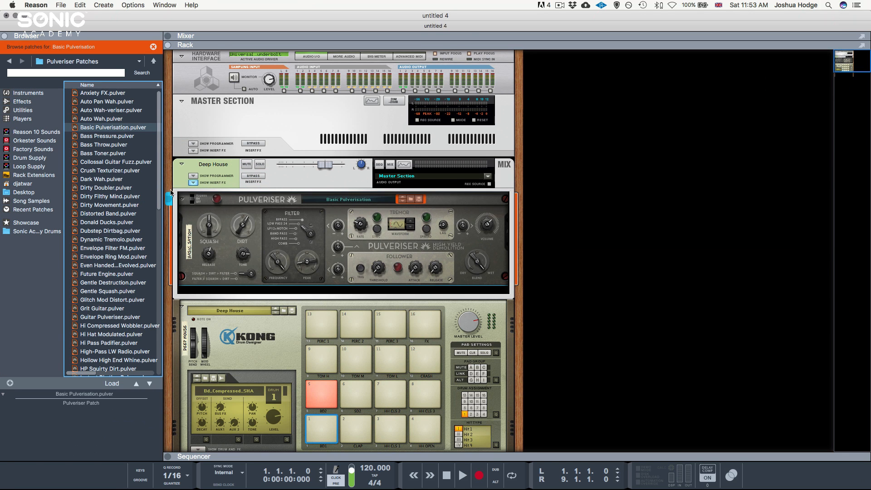
pyautogui.click(116, 161)
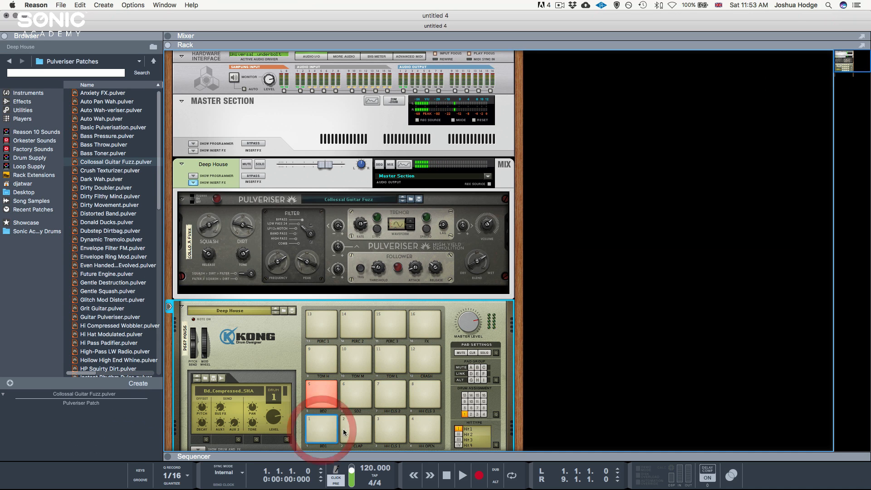
pyautogui.click(320, 429)
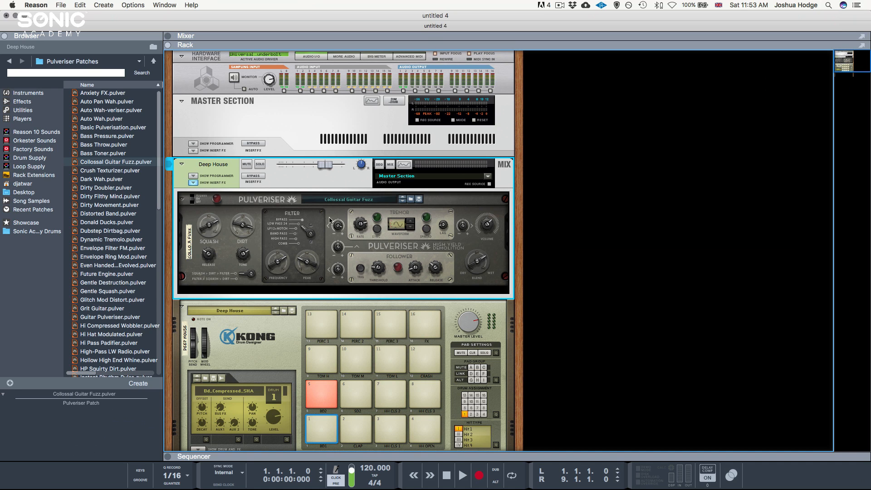
pyautogui.moveTo(512, 175)
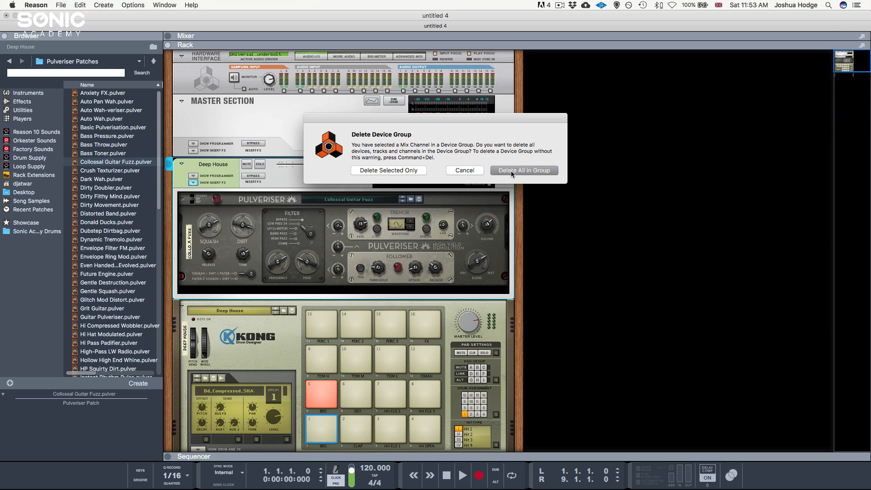
pyautogui.moveTo(544, 170)
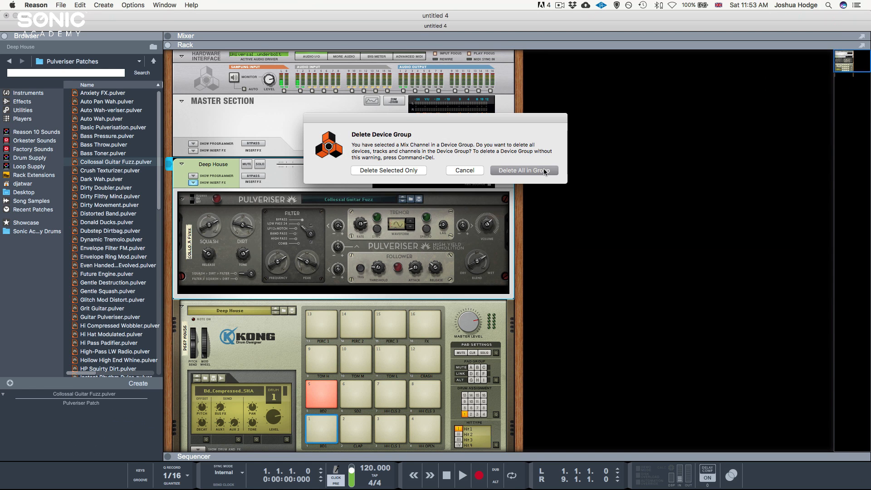
# Delete all devices in the Deep House group and show the sequencer in full view.
pyautogui.click(524, 170)
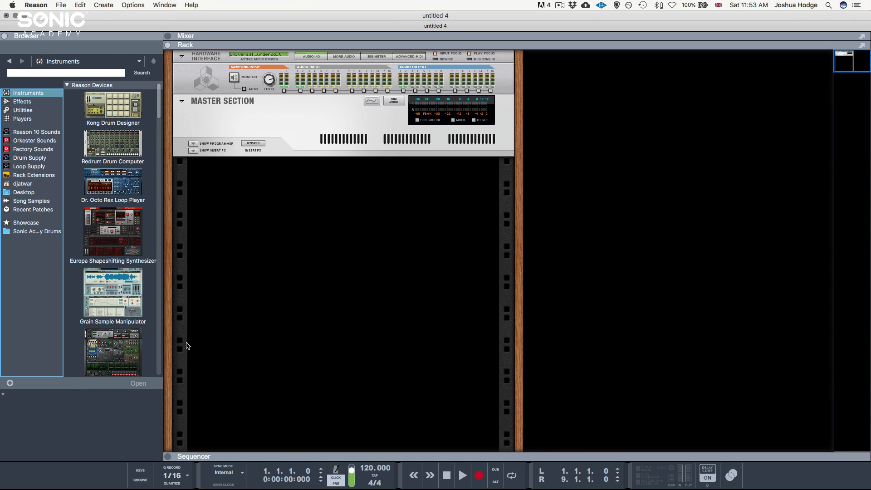
pyautogui.moveTo(288, 332)
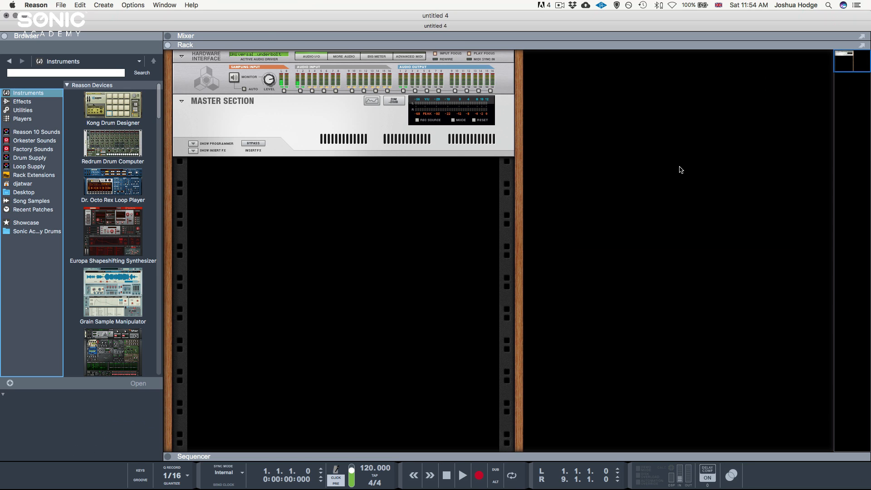
pyautogui.click(187, 54)
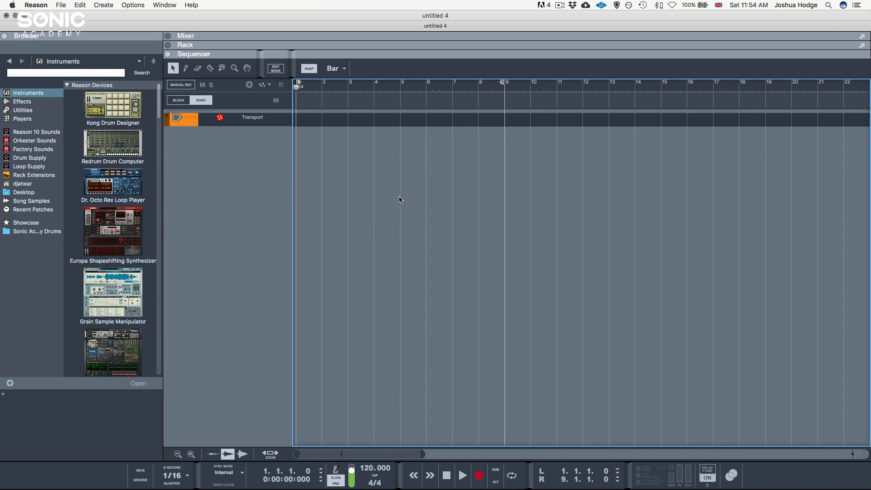
pyautogui.moveTo(466, 135)
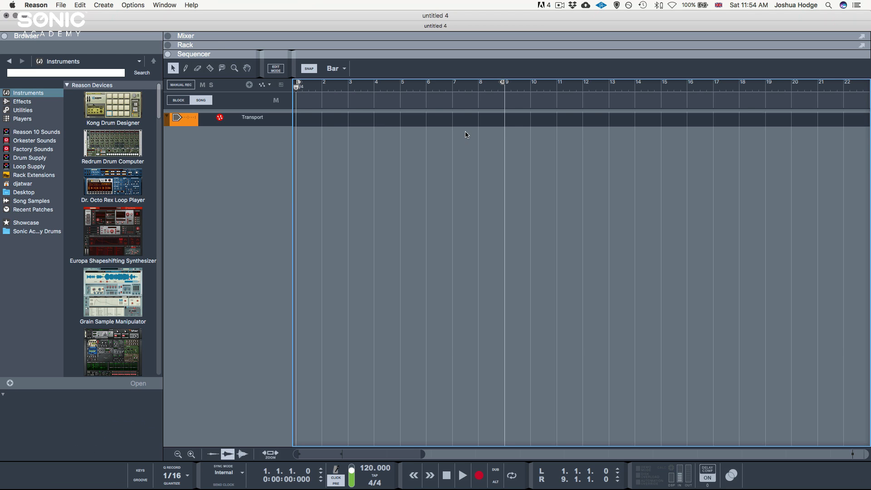
pyautogui.moveTo(346, 121)
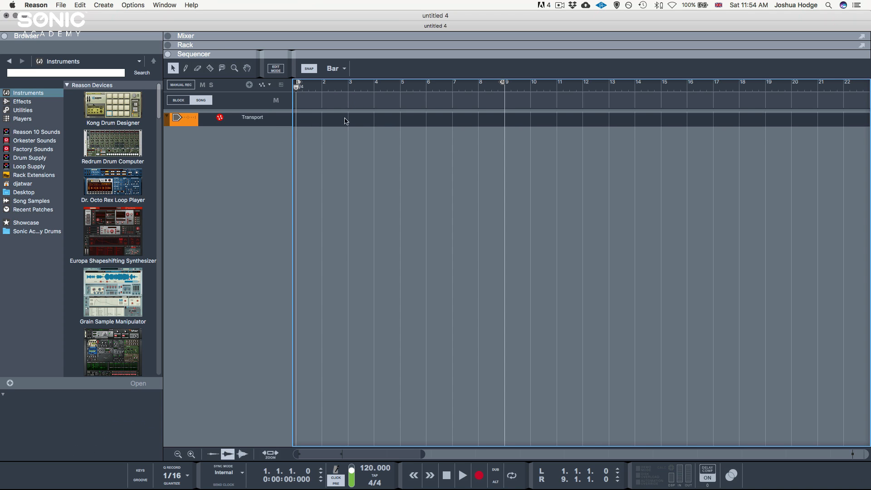
pyautogui.moveTo(407, 111)
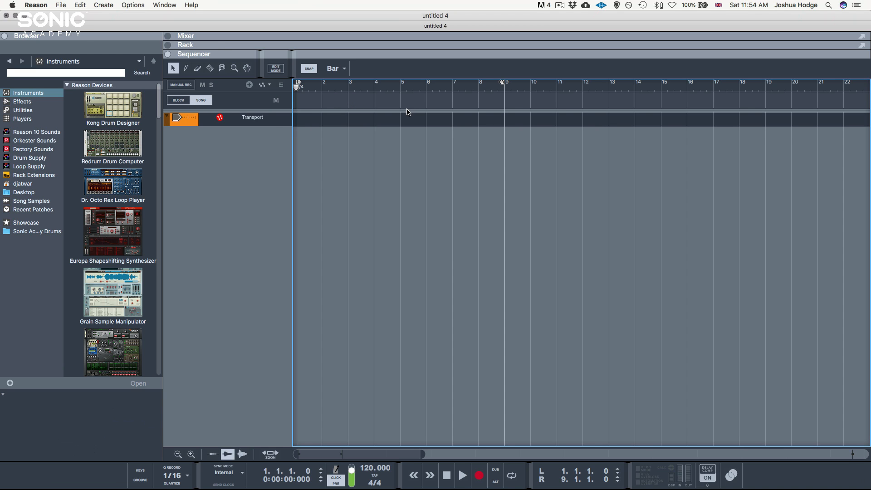
pyautogui.moveTo(188, 439)
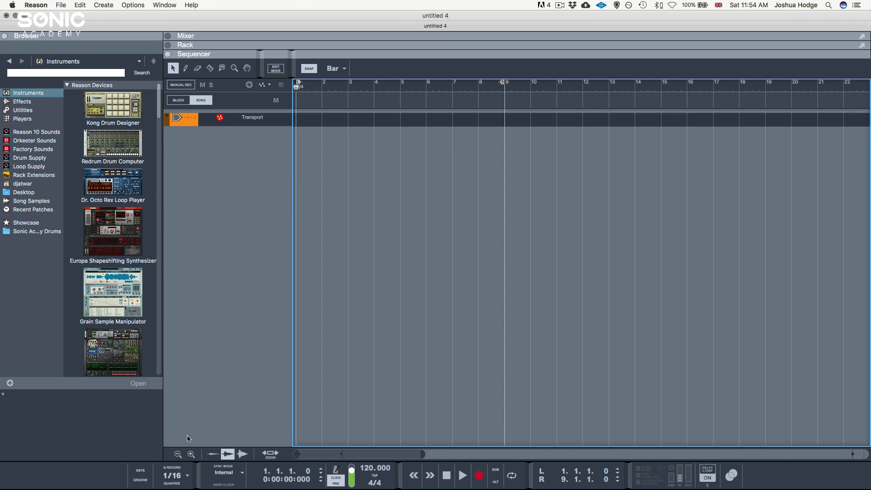
pyautogui.moveTo(105, 473)
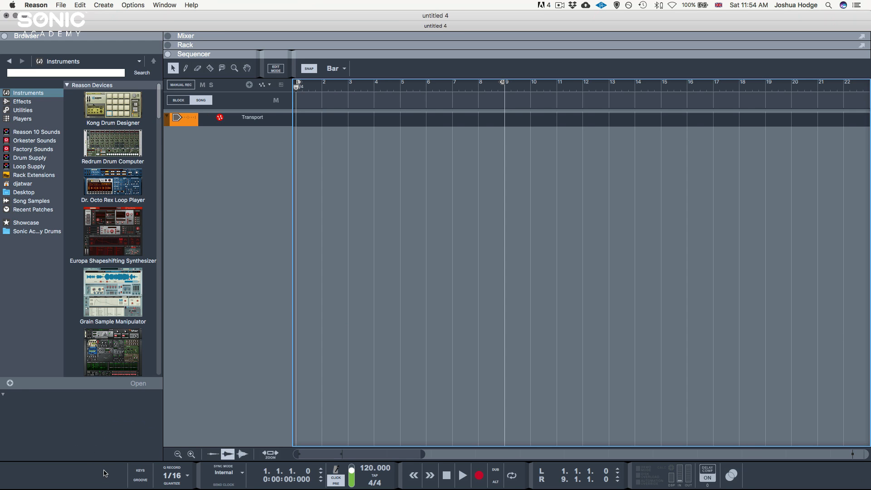
pyautogui.moveTo(446, 475)
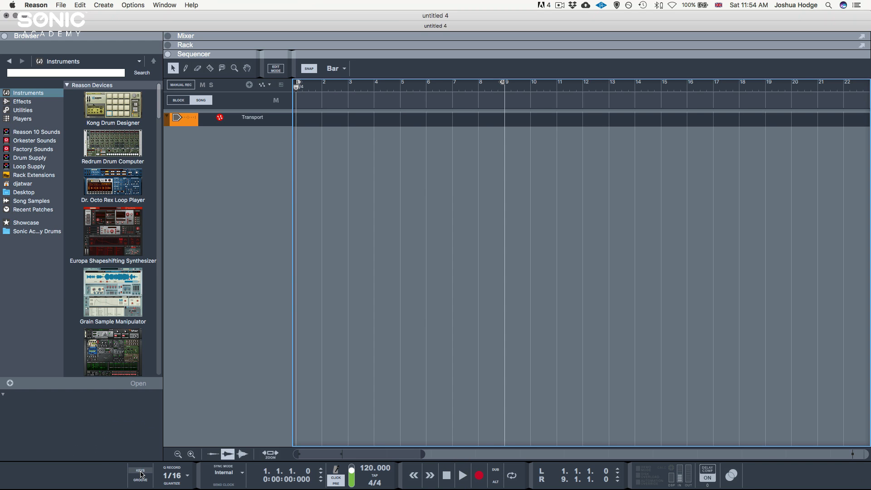
pyautogui.click(139, 471)
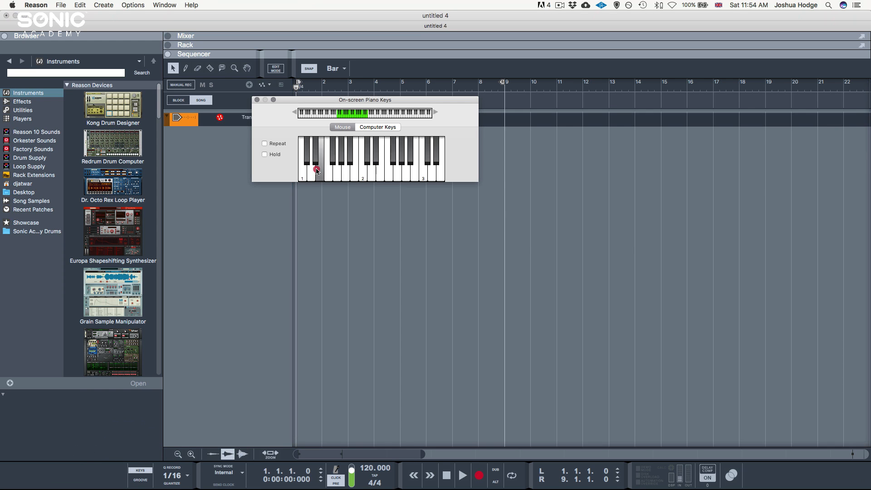
pyautogui.click(374, 176)
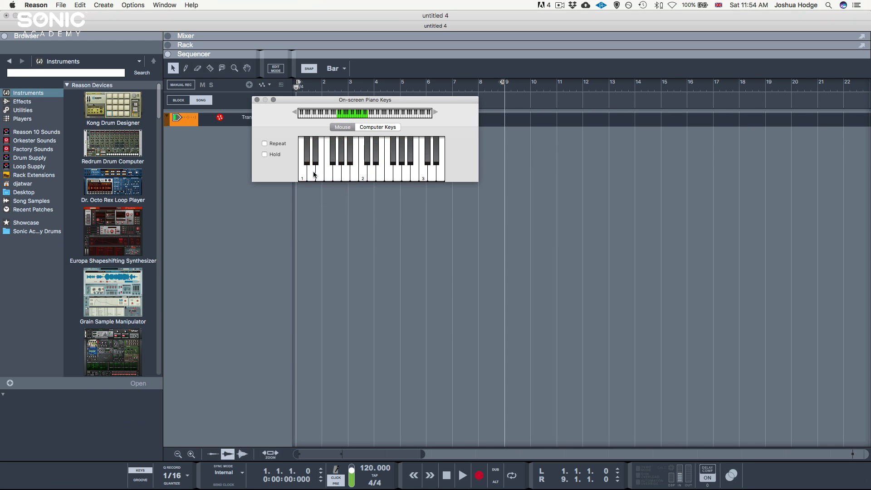
pyautogui.click(378, 127)
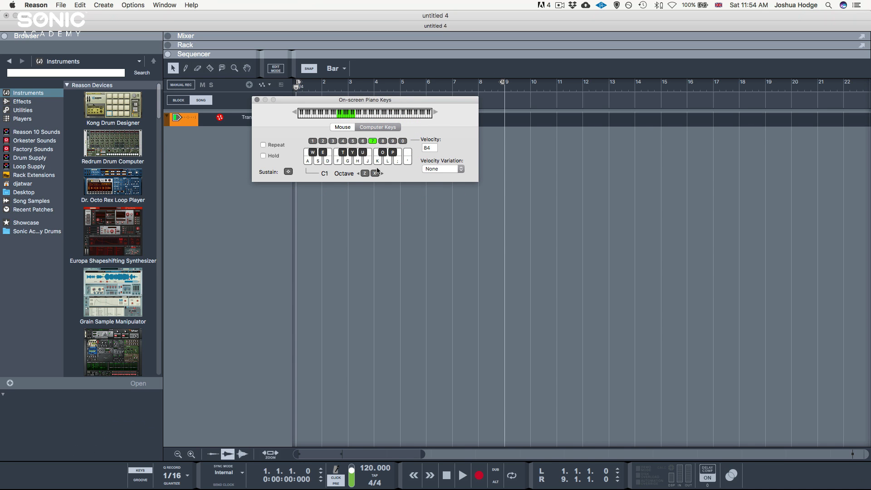
pyautogui.click(256, 99)
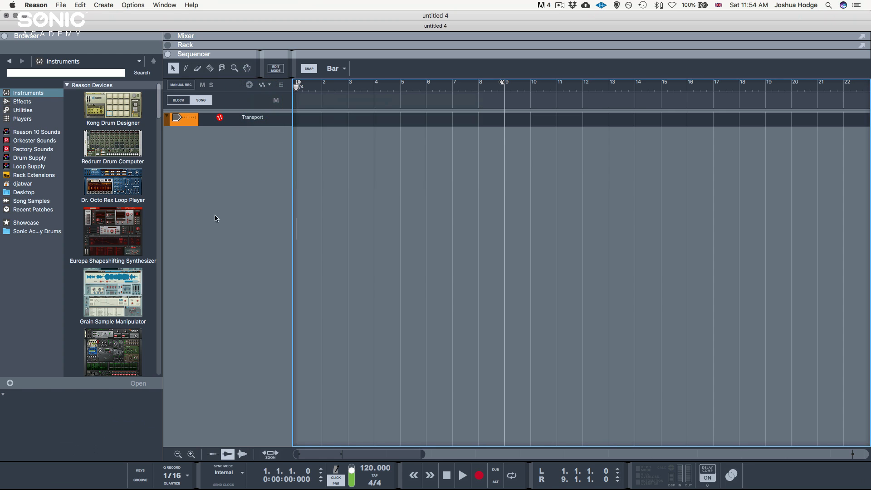
pyautogui.moveTo(138, 482)
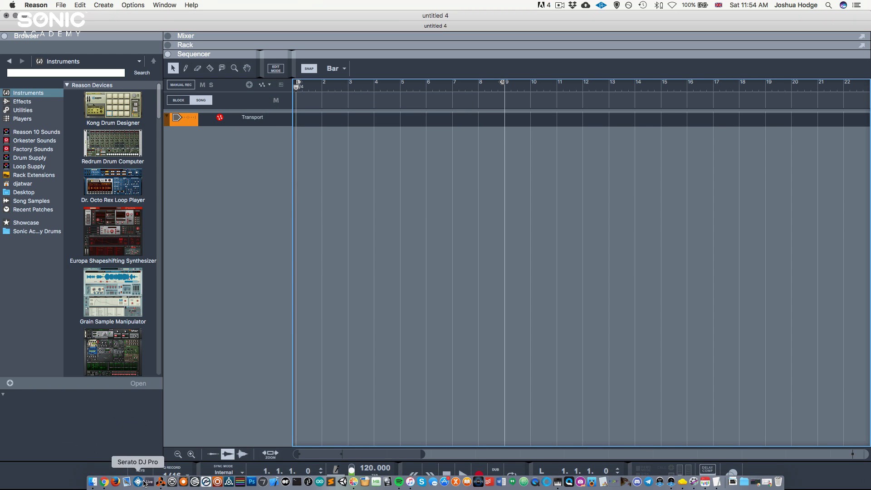
pyautogui.moveTo(188, 19)
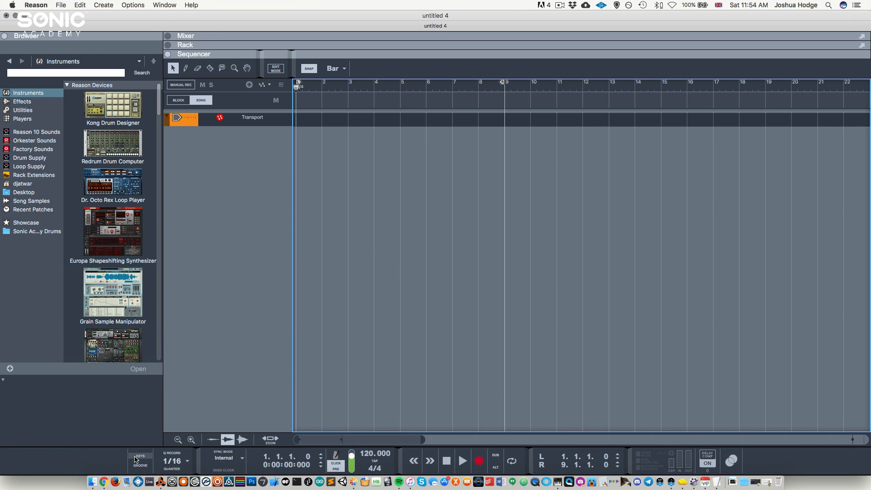
pyautogui.click(139, 461)
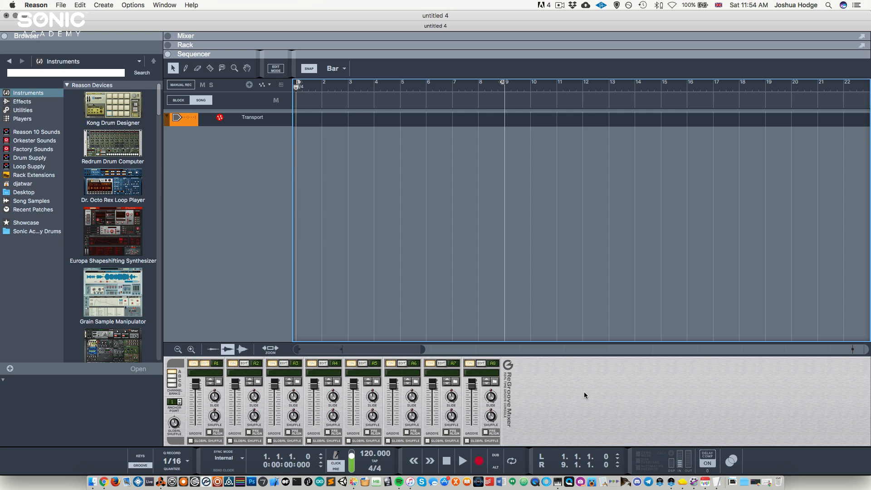
pyautogui.moveTo(96, 447)
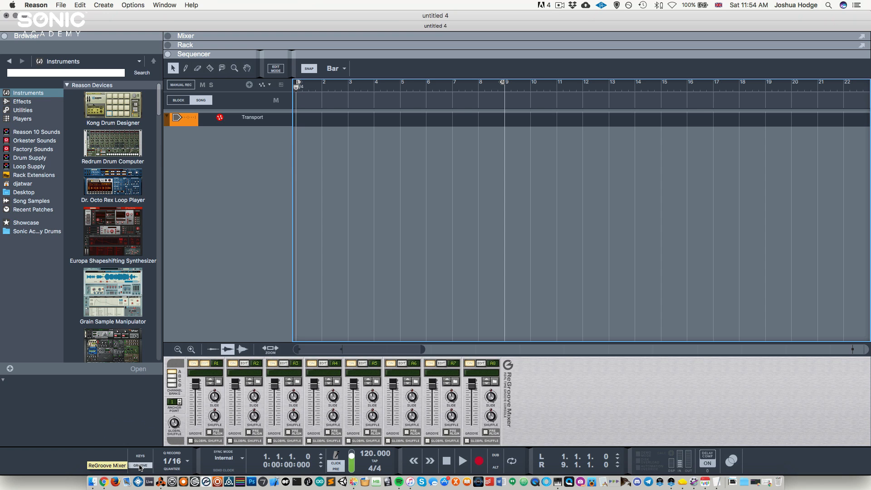
pyautogui.click(140, 465)
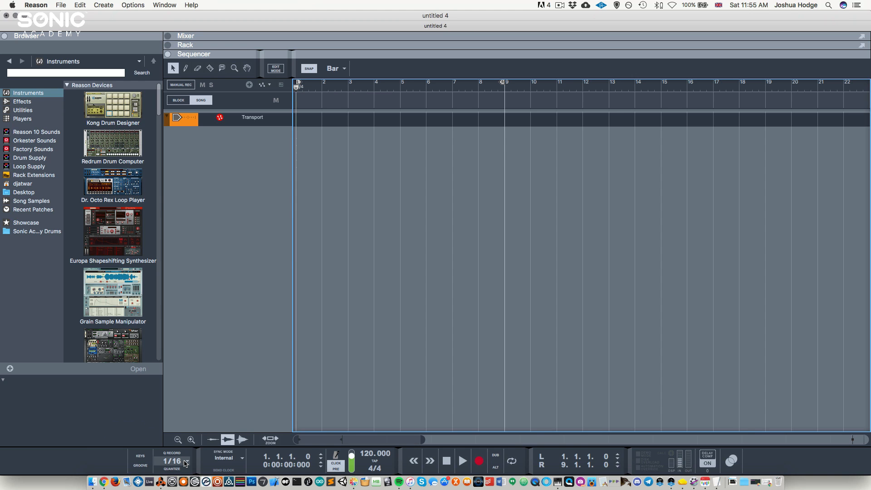
pyautogui.click(173, 459)
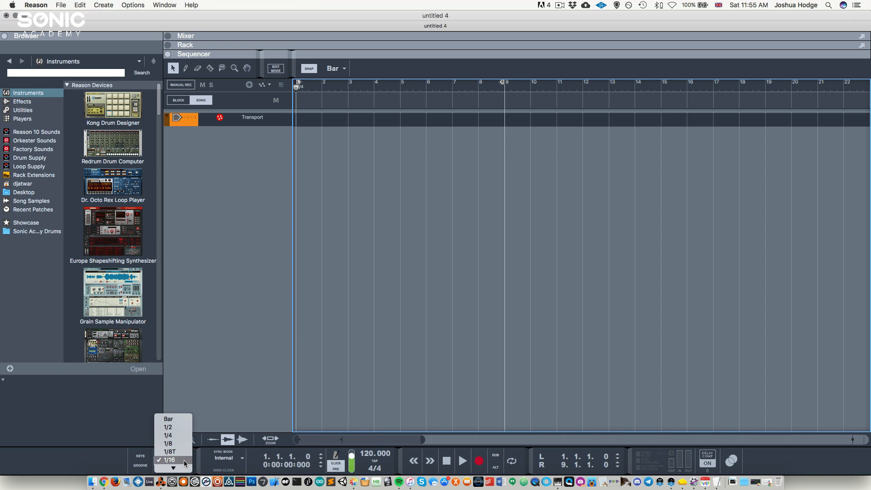
pyautogui.click(173, 459)
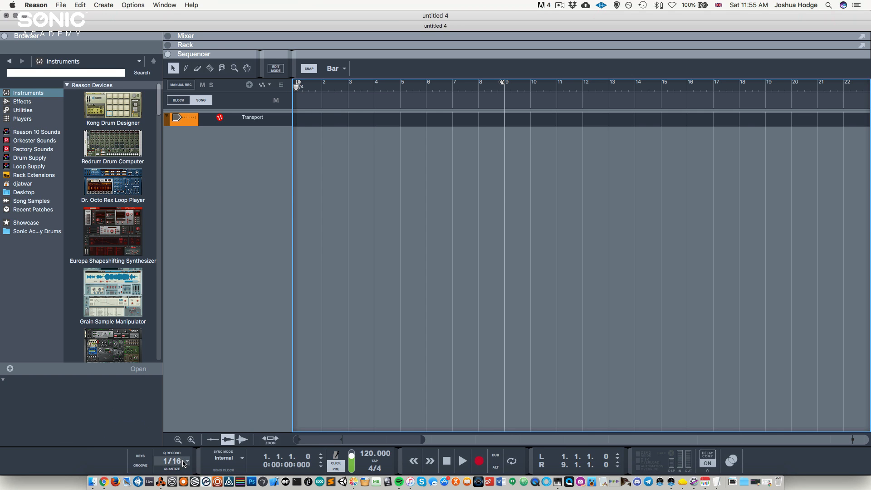
pyautogui.click(185, 461)
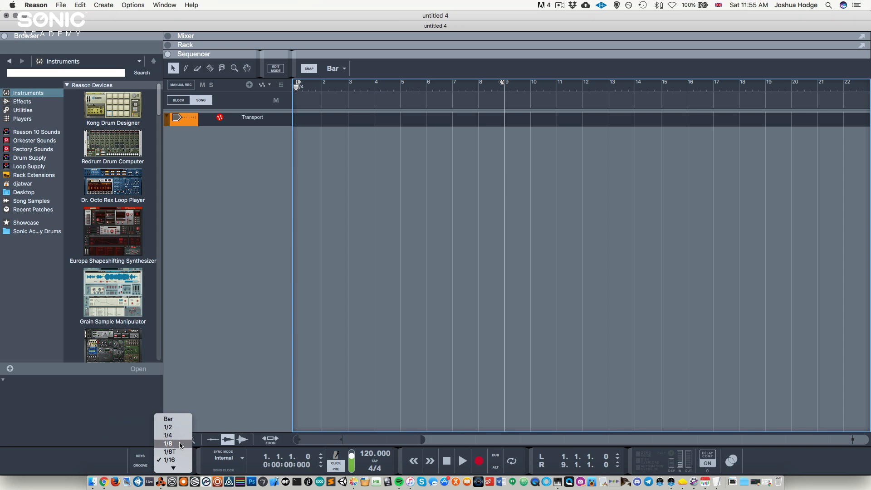
pyautogui.moveTo(177, 451)
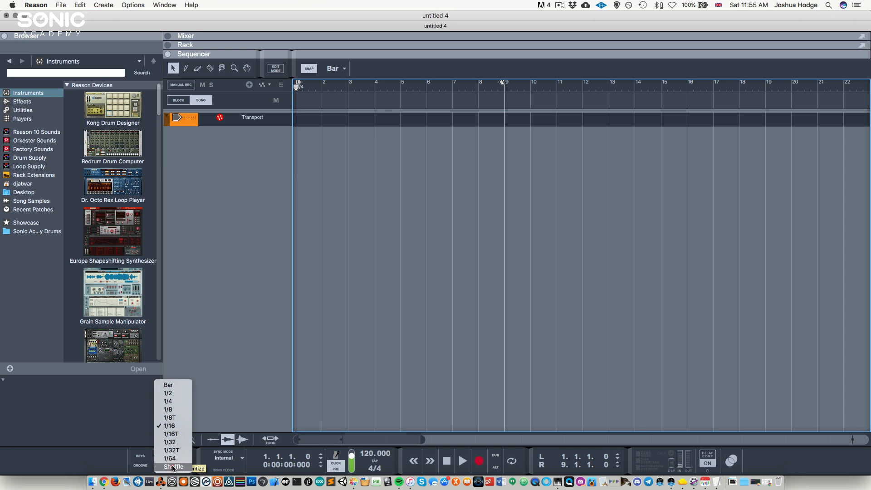
pyautogui.click(172, 465)
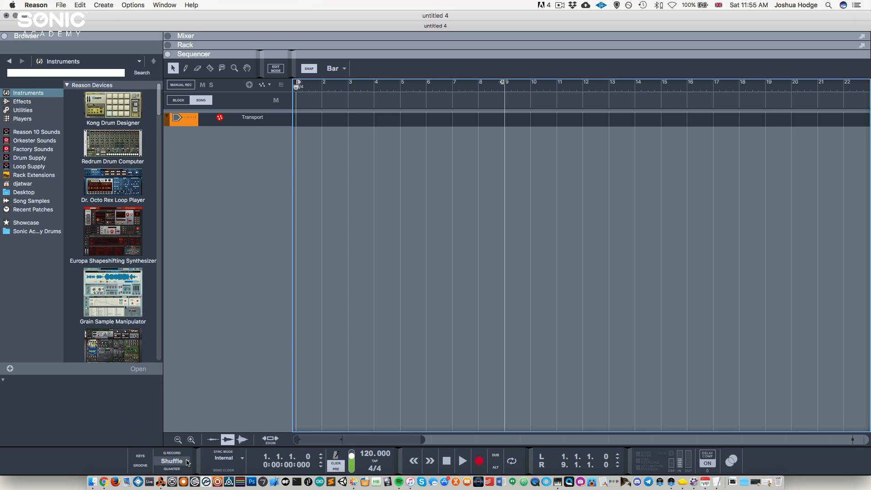
pyautogui.click(172, 461)
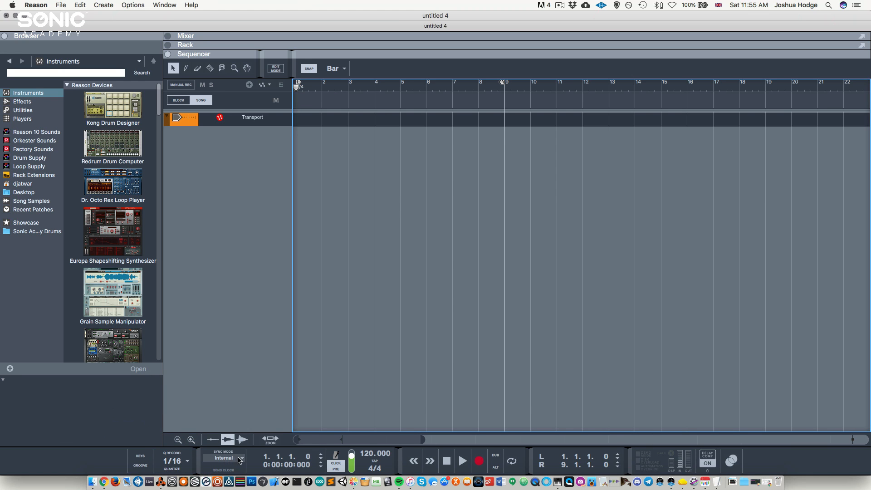
# Open the Sync Mode list and dismiss it, leaving Internal as the sync source.
pyautogui.click(243, 459)
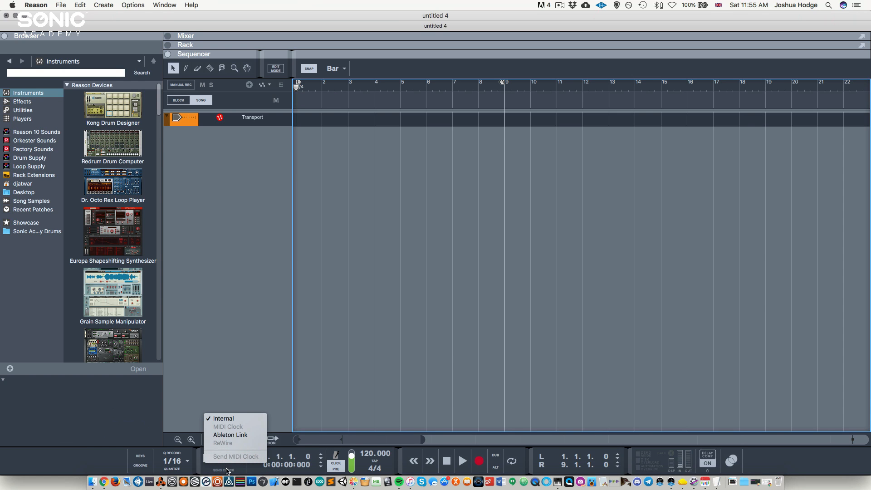
pyautogui.moveTo(253, 397)
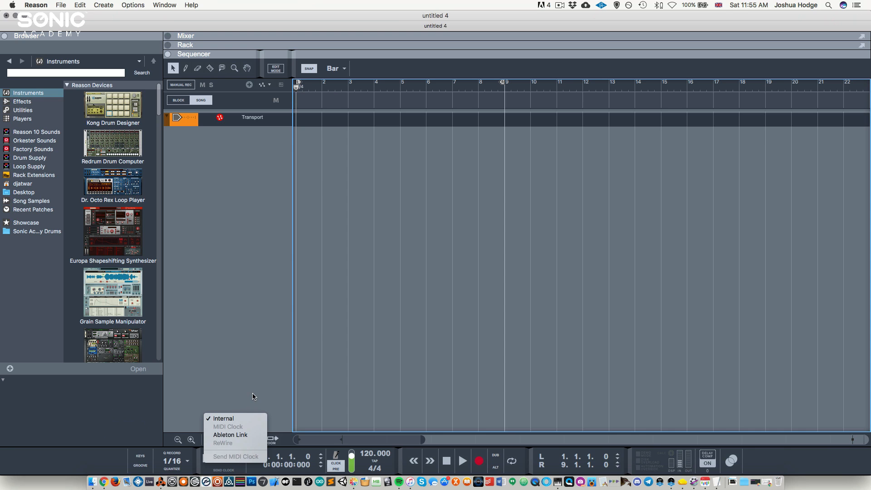
pyautogui.moveTo(227, 436)
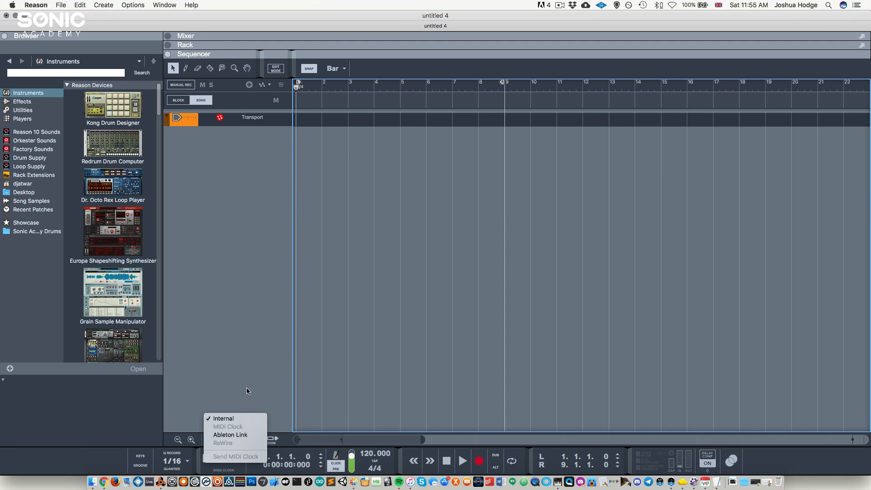
pyautogui.click(224, 418)
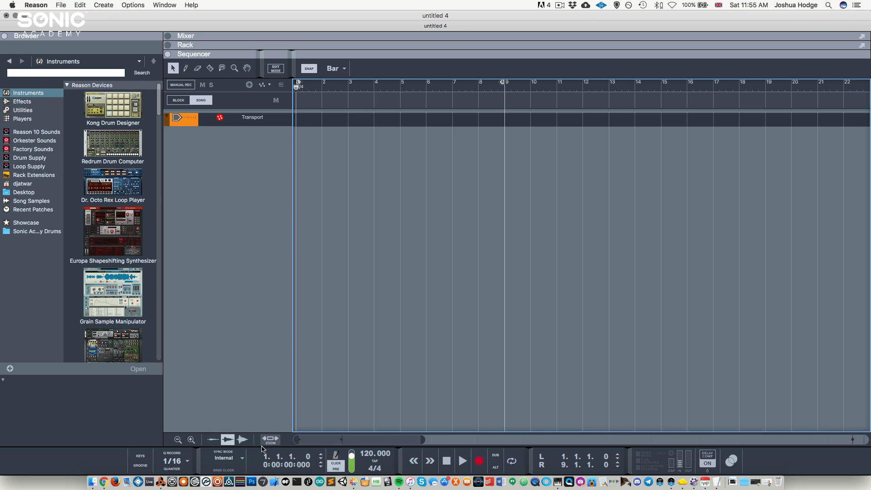
pyautogui.moveTo(313, 458)
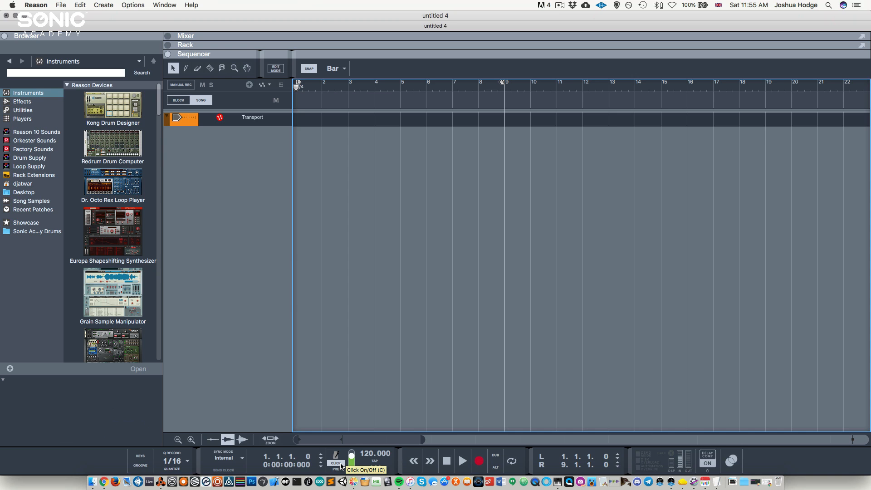
pyautogui.moveTo(342, 469)
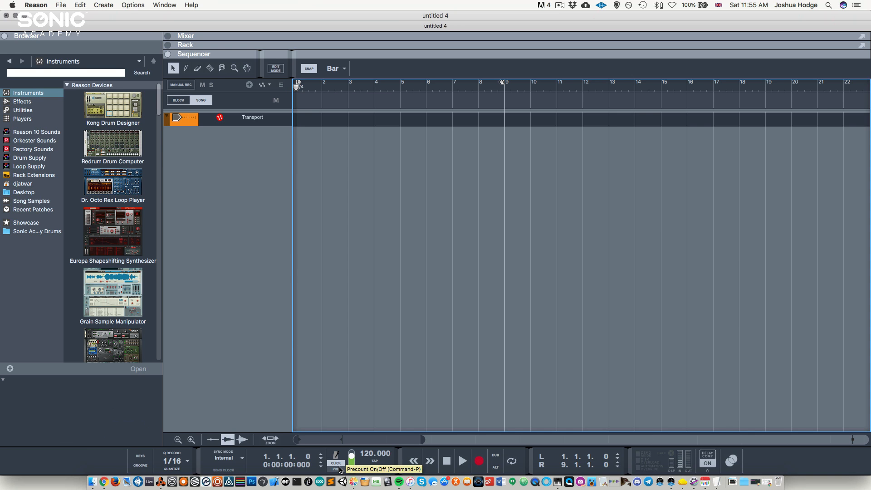
# Turn the metronome click on, let the empty song play into bar 2, then stop.
pyautogui.click(462, 460)
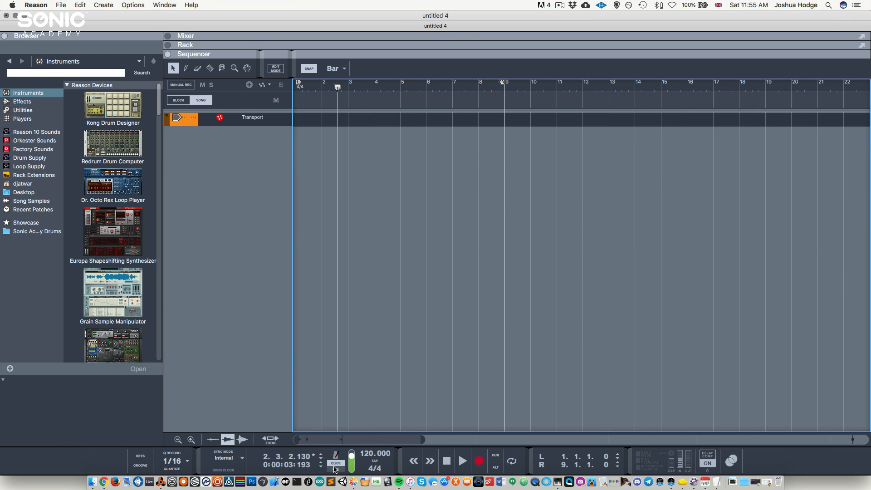
pyautogui.moveTo(336, 469)
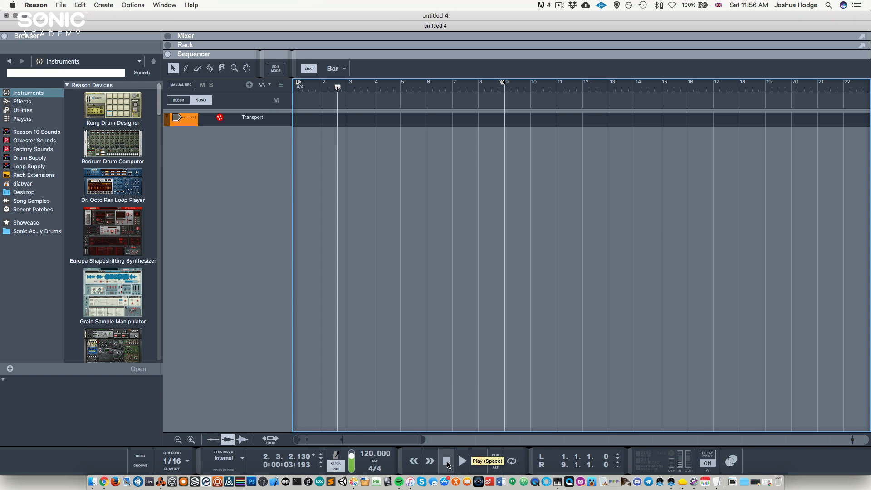
pyautogui.click(445, 460)
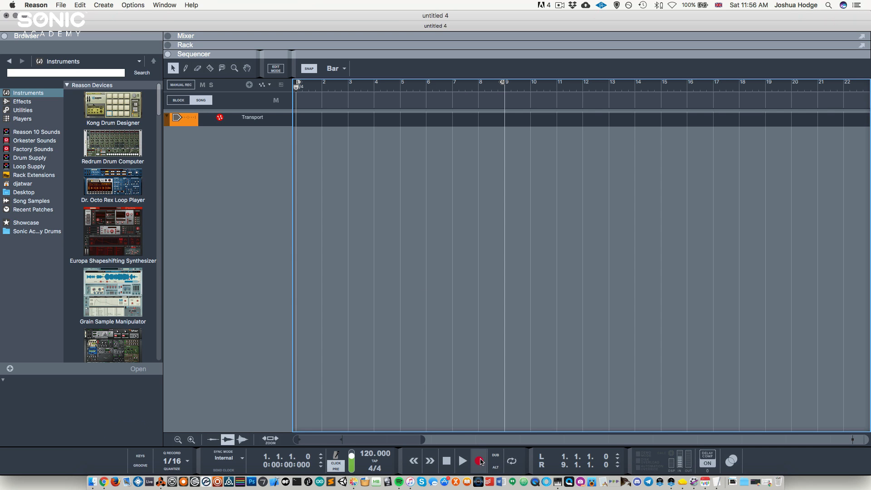
pyautogui.moveTo(479, 461)
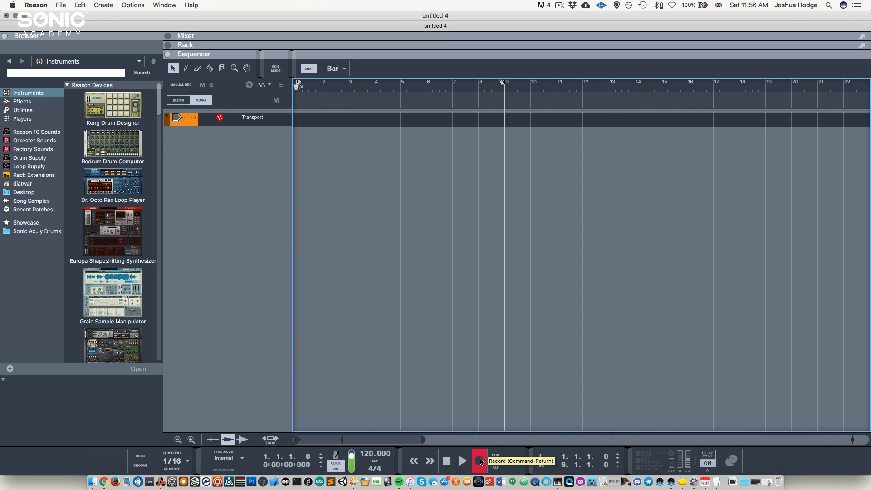
# Record briefly from bar 1 with the click, then stop back at the song start.
pyautogui.click(463, 460)
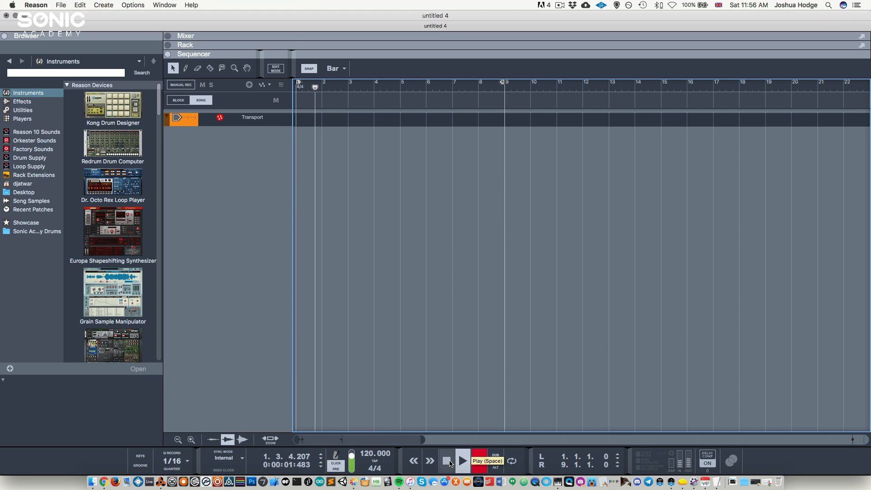
pyautogui.click(445, 460)
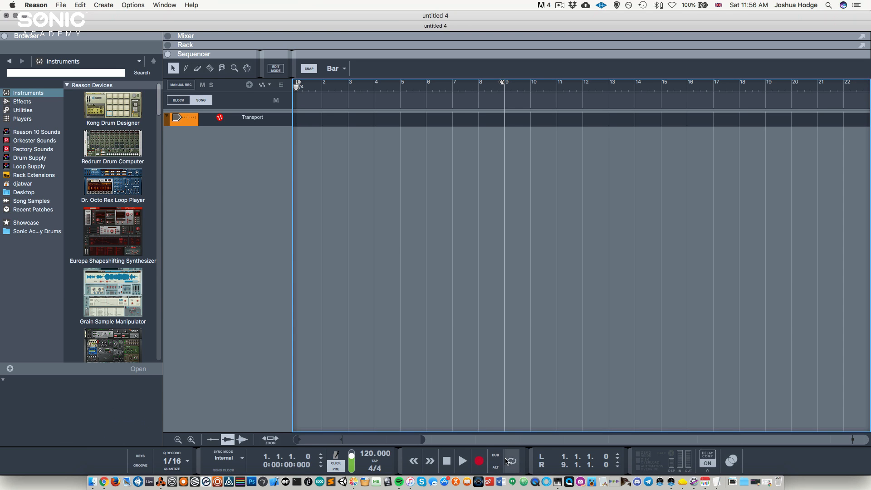
pyautogui.moveTo(511, 461)
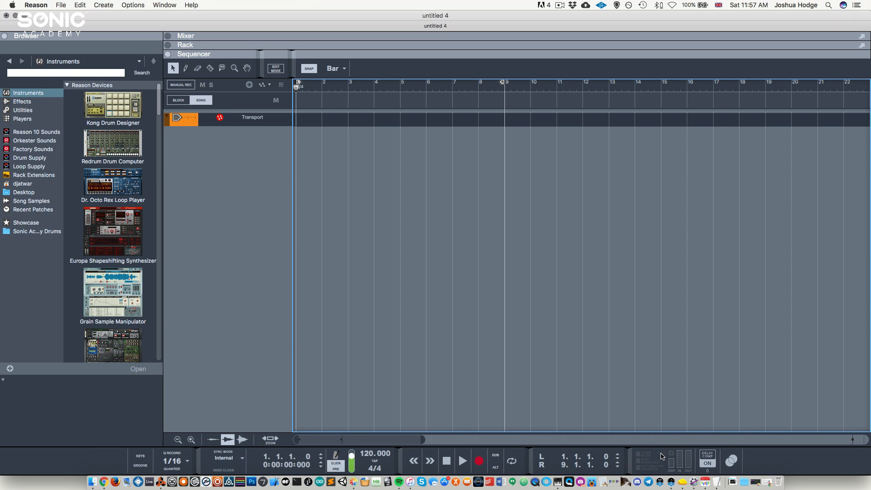
pyautogui.moveTo(642, 458)
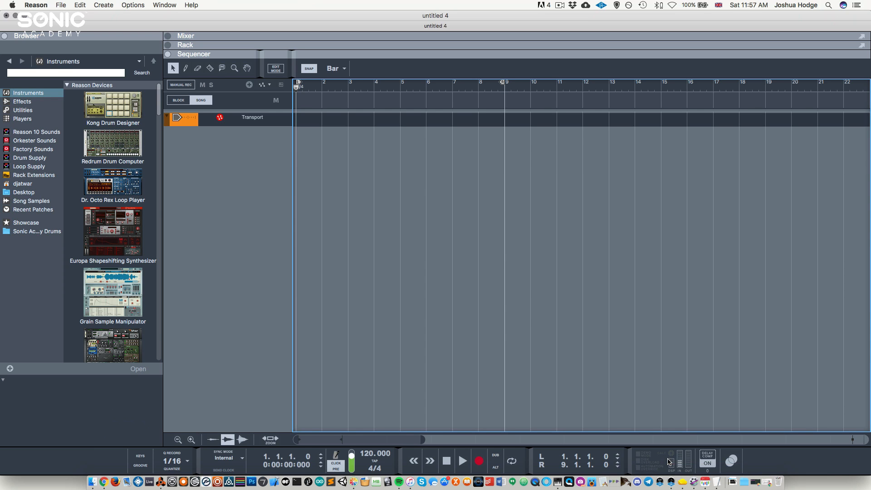
pyautogui.moveTo(643, 464)
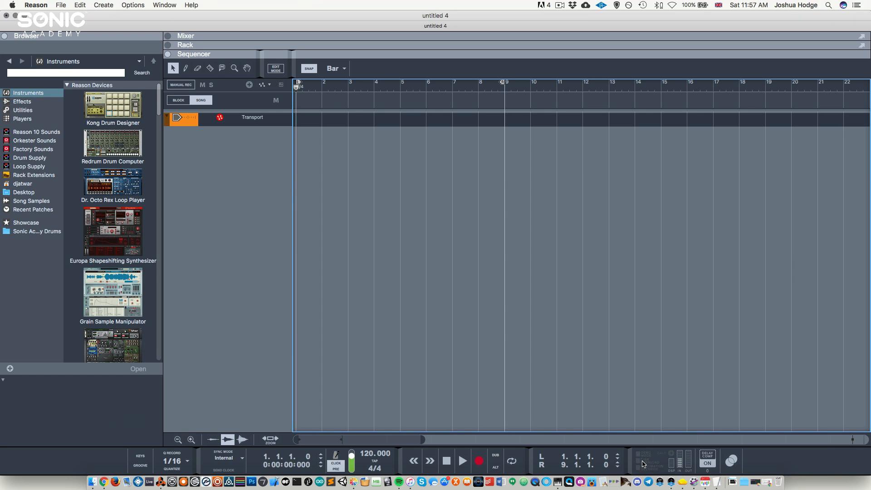
pyautogui.moveTo(677, 462)
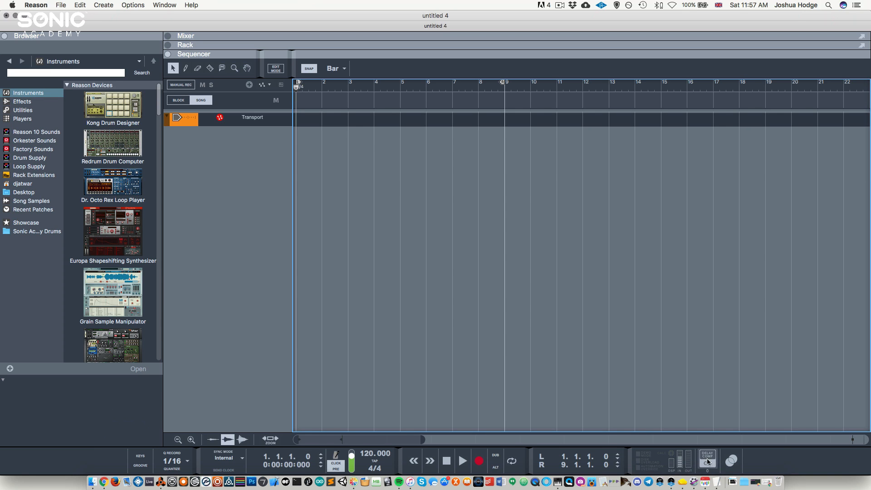
pyautogui.click(707, 463)
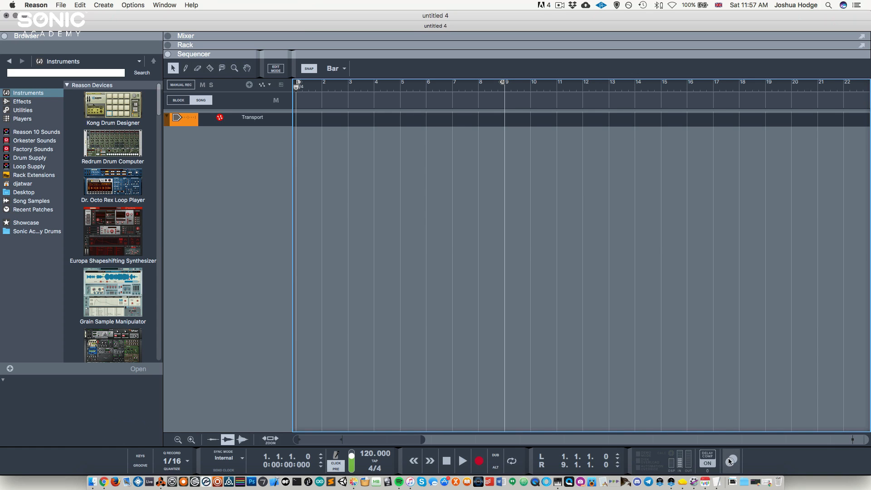
pyautogui.click(731, 462)
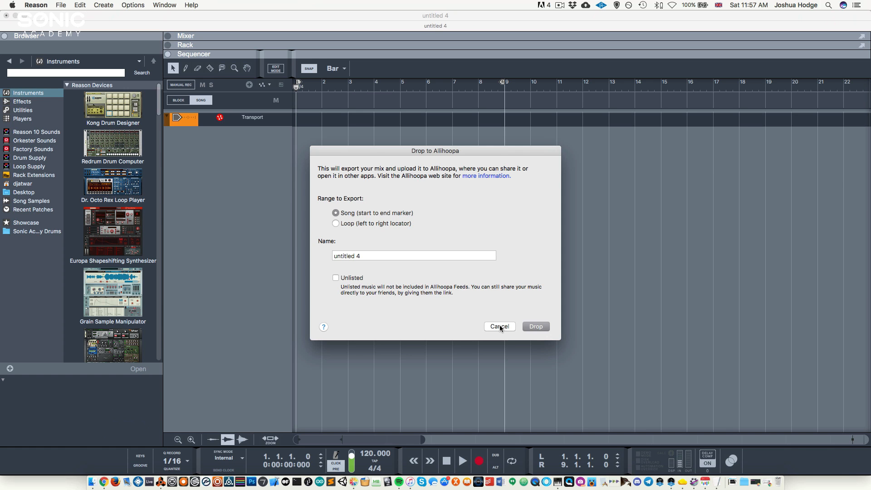
pyautogui.click(499, 326)
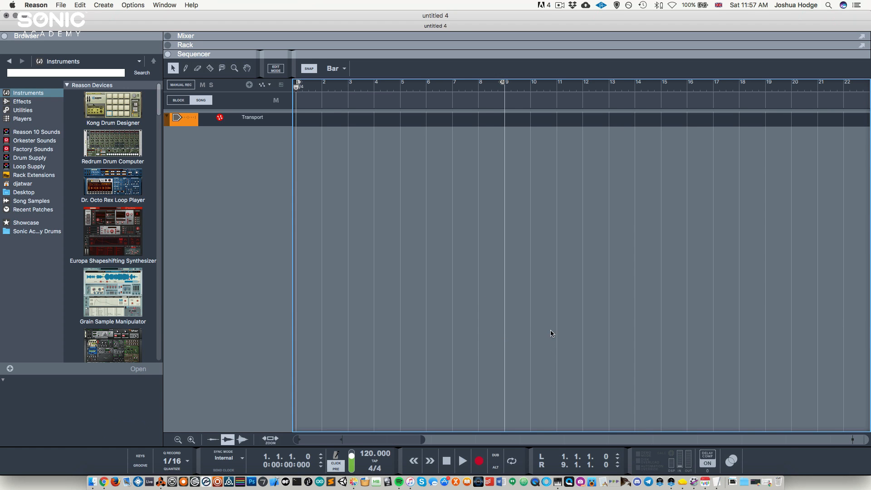
pyautogui.moveTo(430, 305)
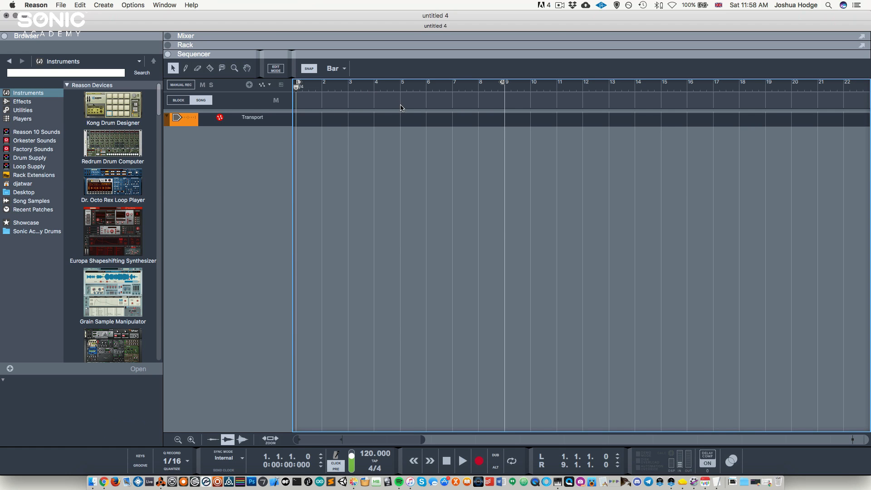
pyautogui.moveTo(349, 131)
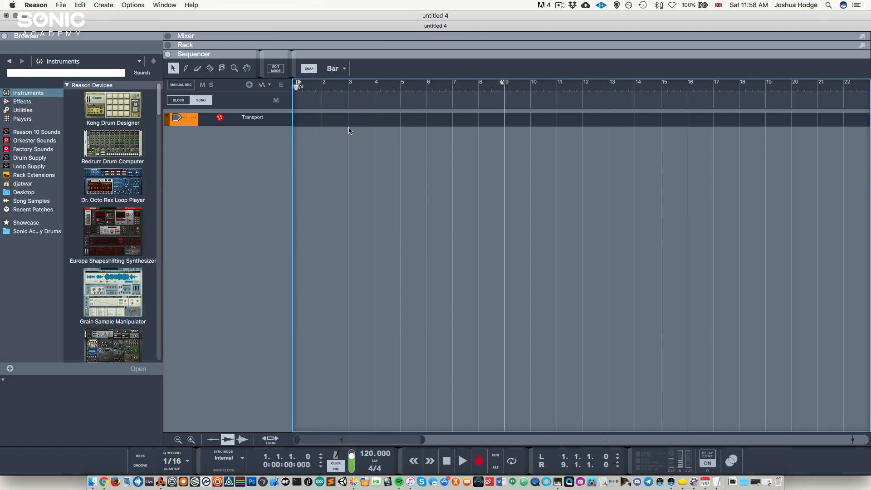
pyautogui.moveTo(358, 139)
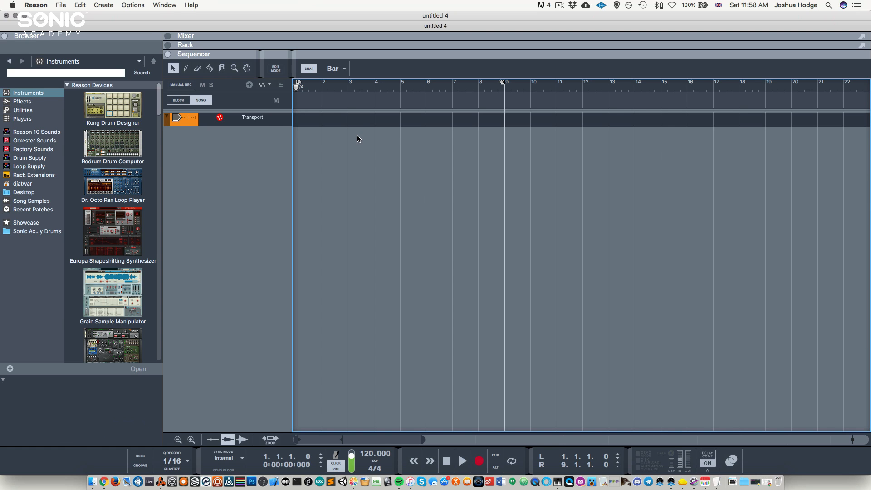
pyautogui.moveTo(225, 145)
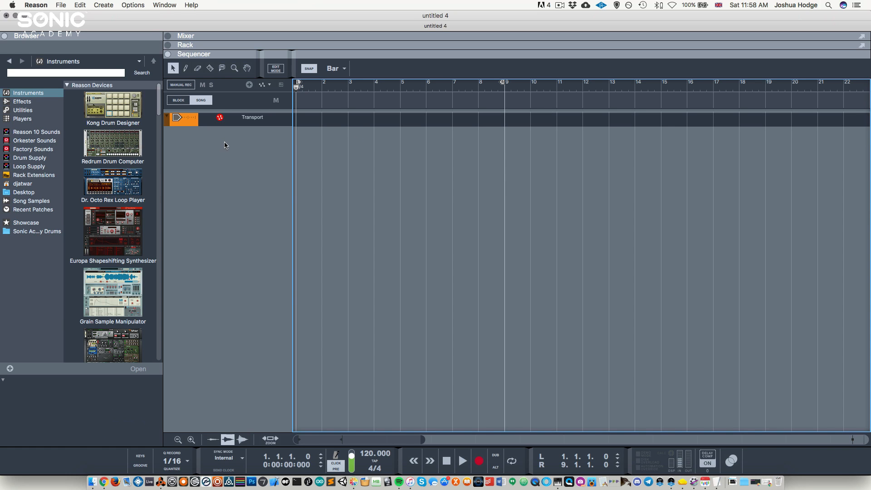
pyautogui.moveTo(290, 152)
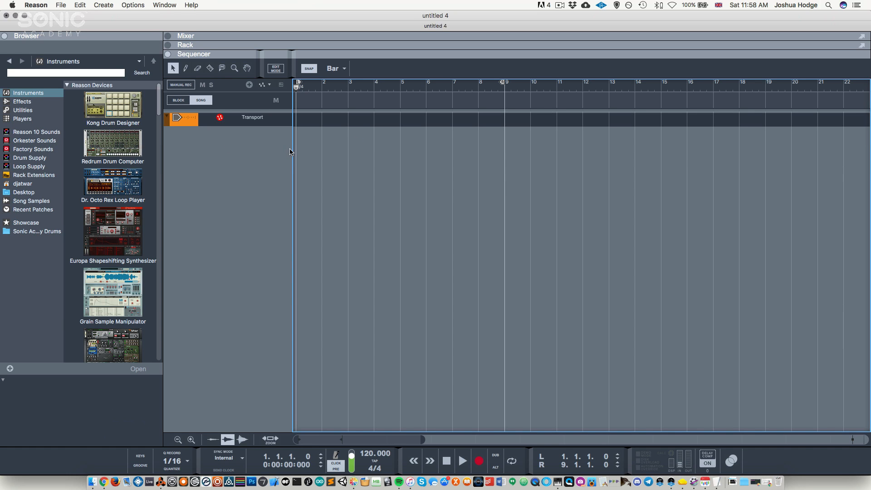